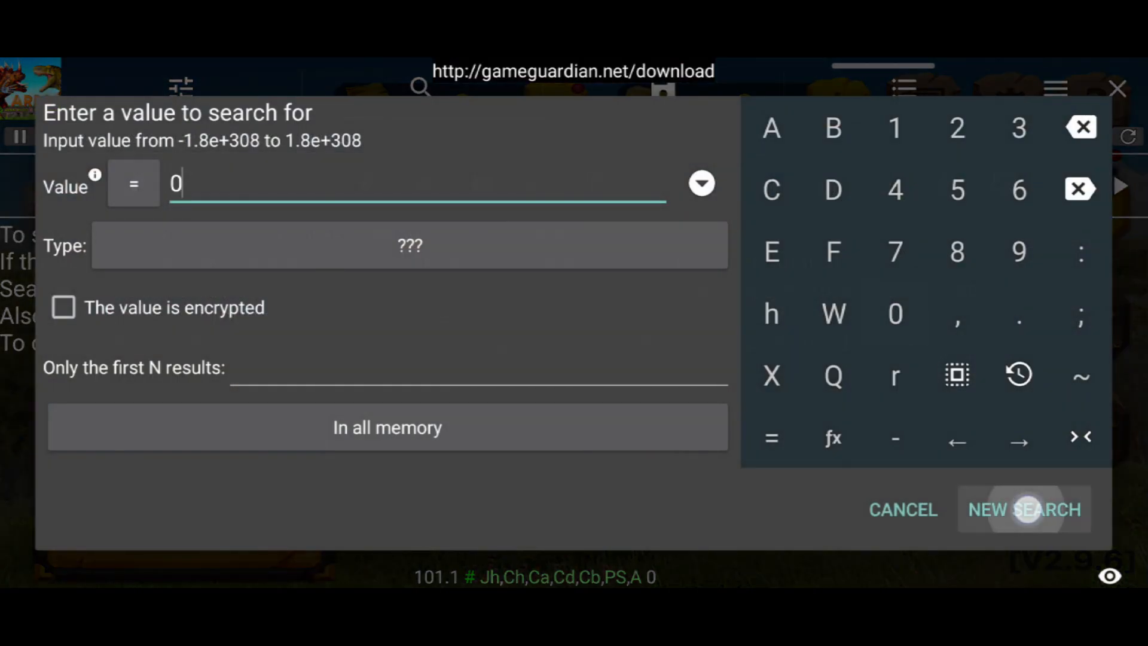
Step: Search memory for 0 in GameGuardian, earn gold via the shop's video offer, then go to the home screen
{"action": "left_click", "coordinate": [409, 245]}
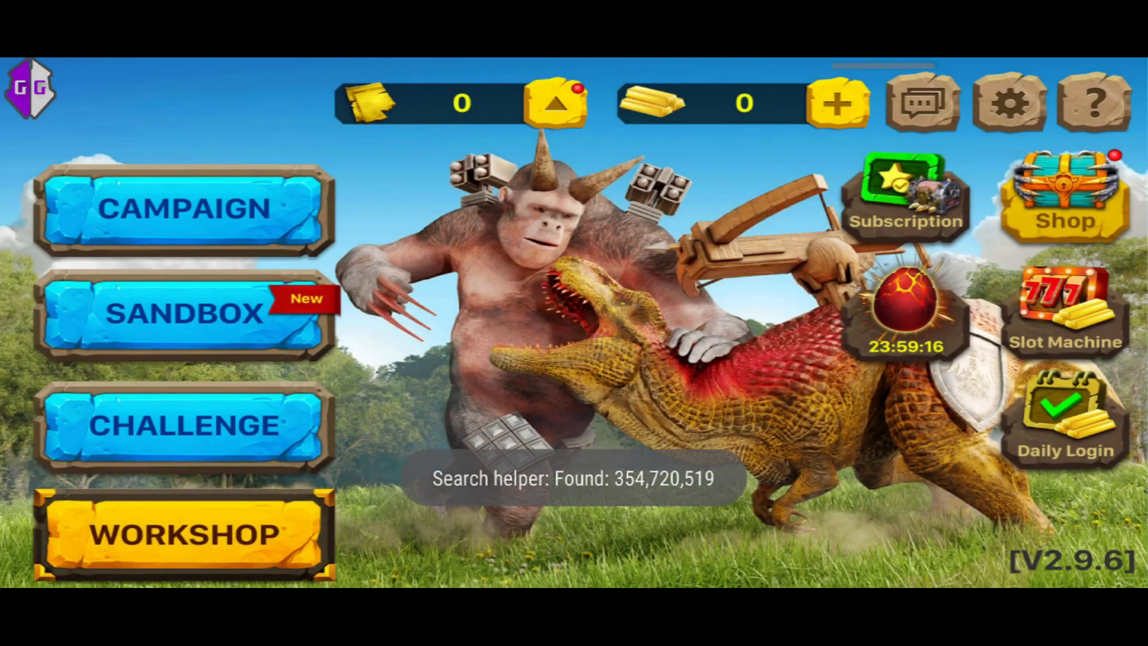
{"action": "left_click", "coordinate": [1065, 194]}
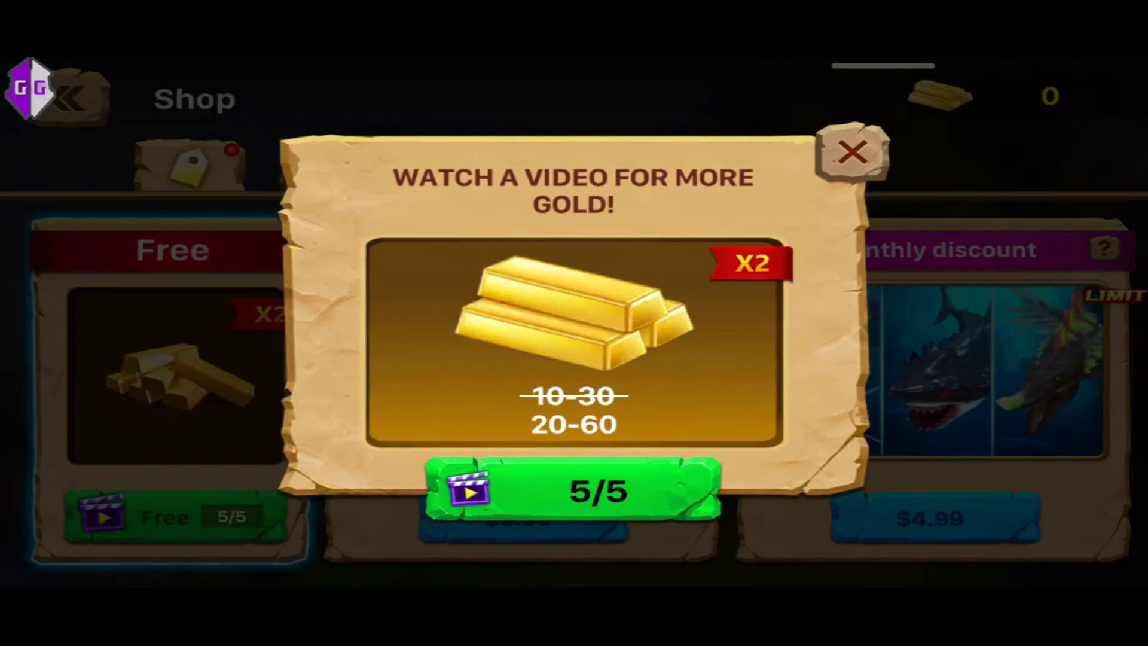
{"action": "left_click", "coordinate": [573, 491]}
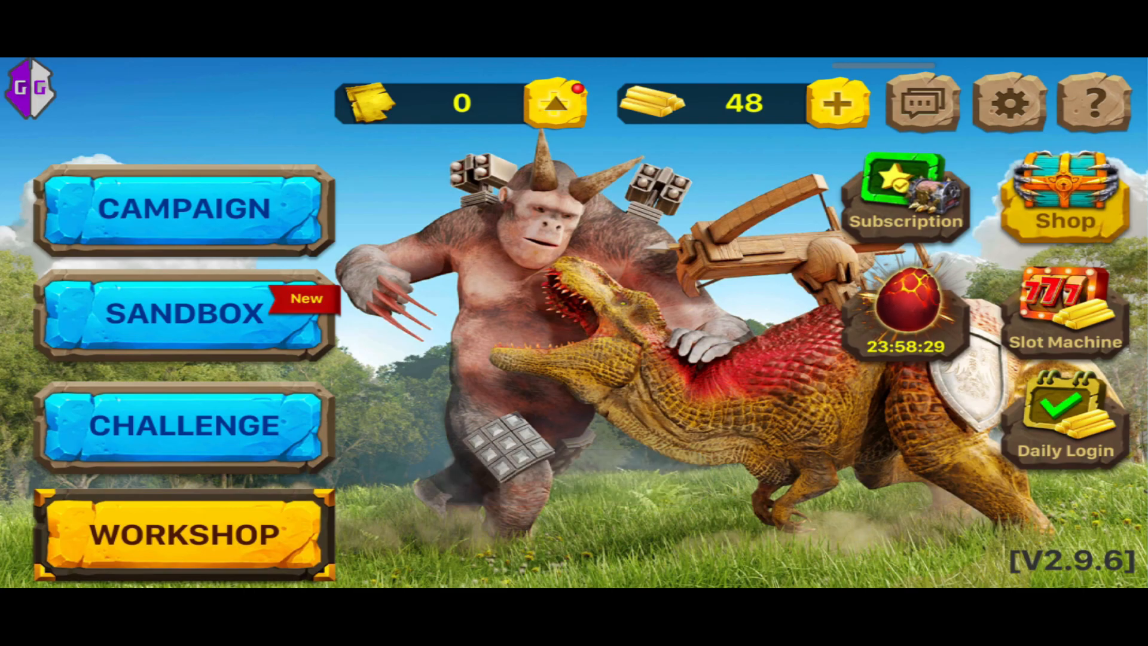
{"action": "left_click", "coordinate": [1065, 194]}
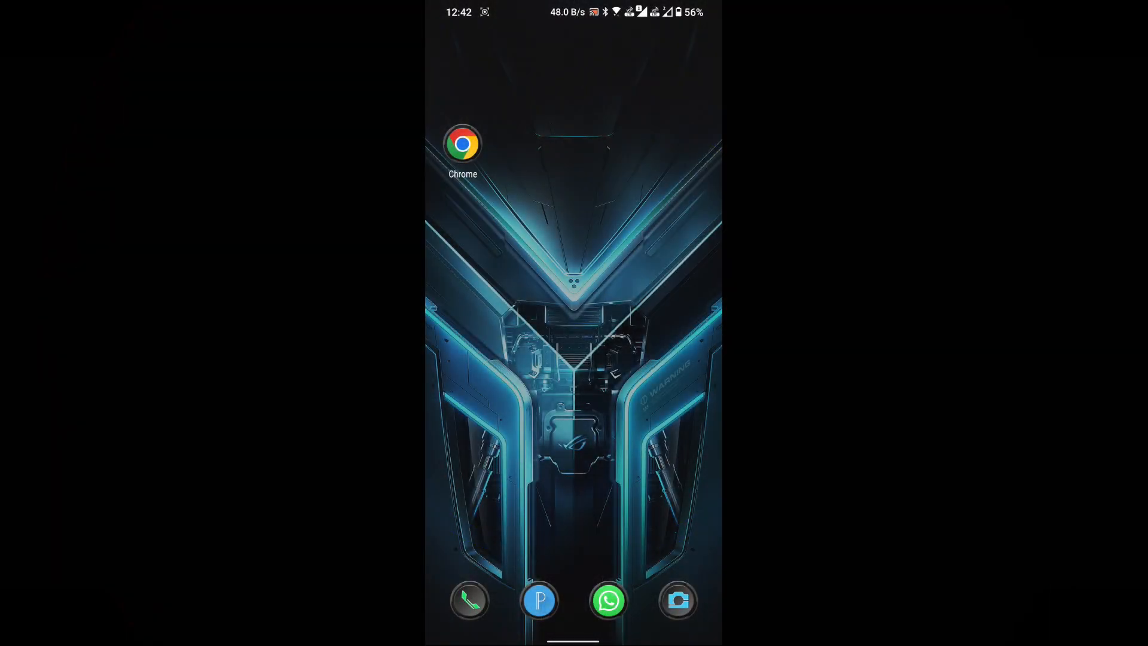
Step: Load the lootandlearn.com/x8sandbox guide in Chrome
{"action": "left_click", "coordinate": [462, 142]}
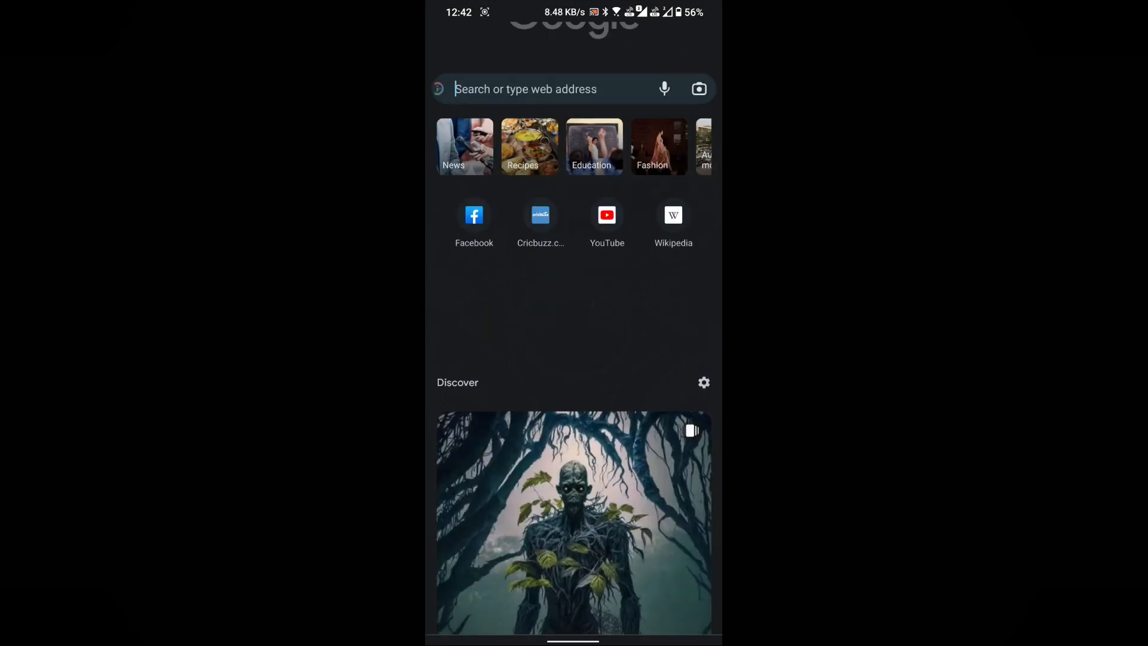
{"action": "type", "text": "lootandlearn.com"}
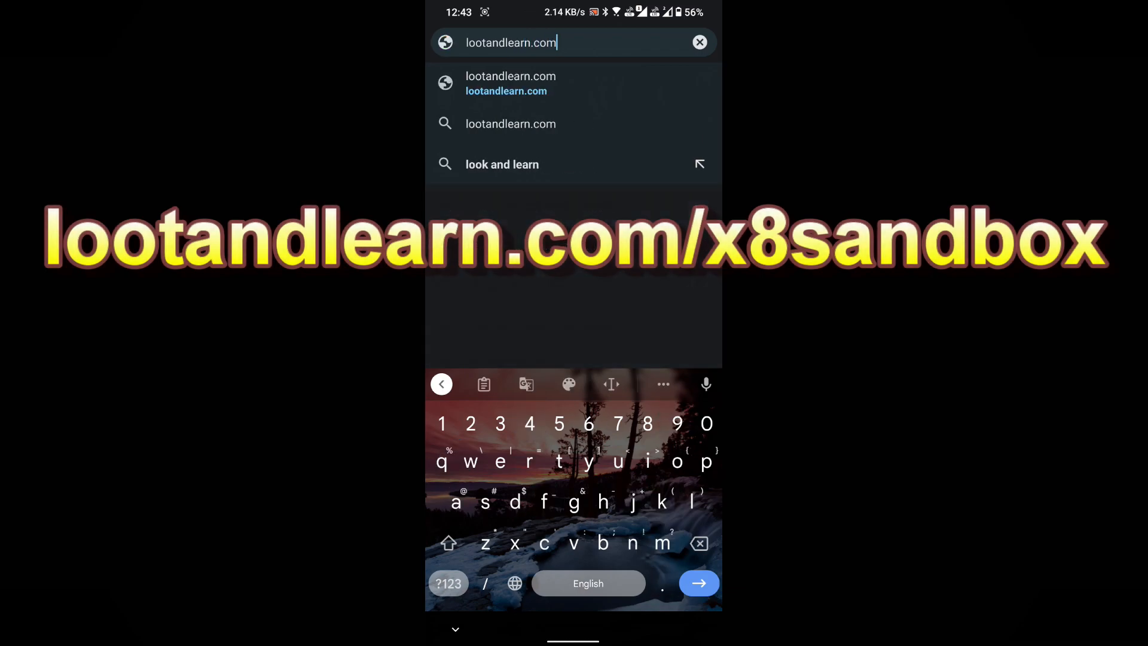
{"action": "left_click", "coordinate": [676, 423]}
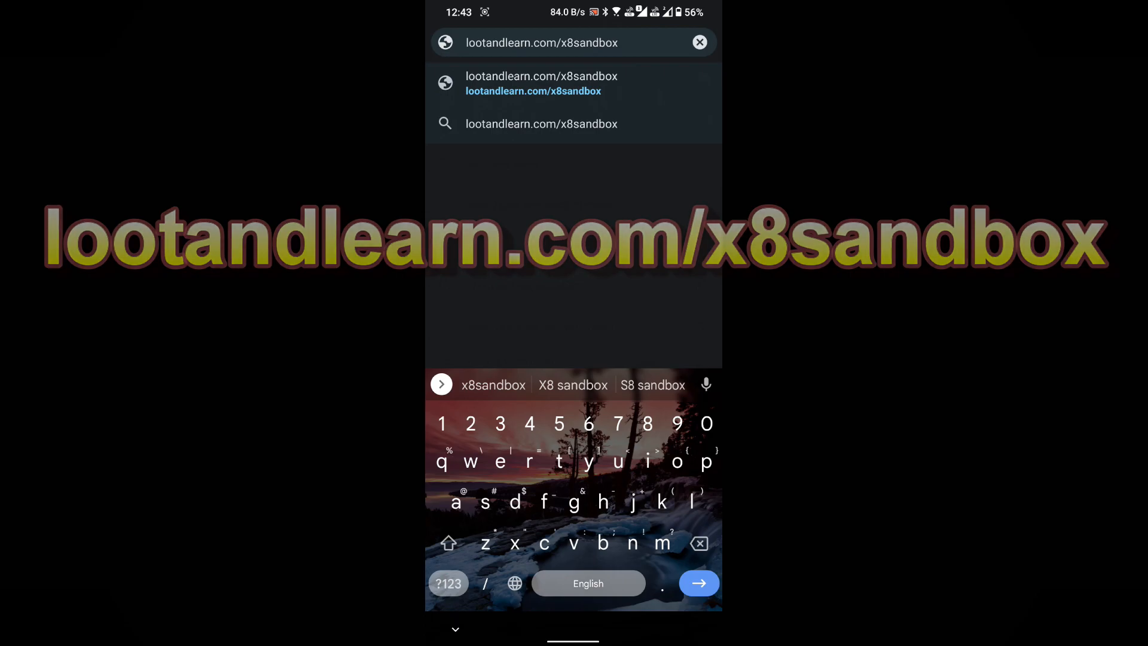
{"action": "left_click", "coordinate": [540, 82]}
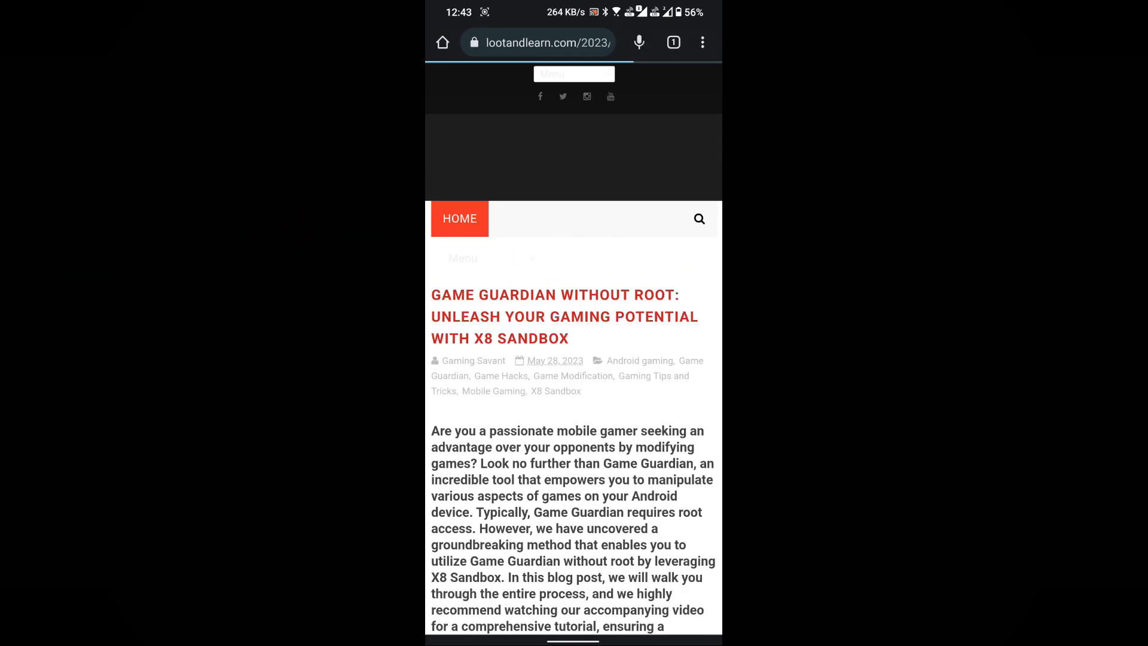
Step: Read through the guide's steps for installing X8 Sandbox and Game Guardian
{"action": "scroll", "scroll_direction": "down", "scroll_amount": 3}
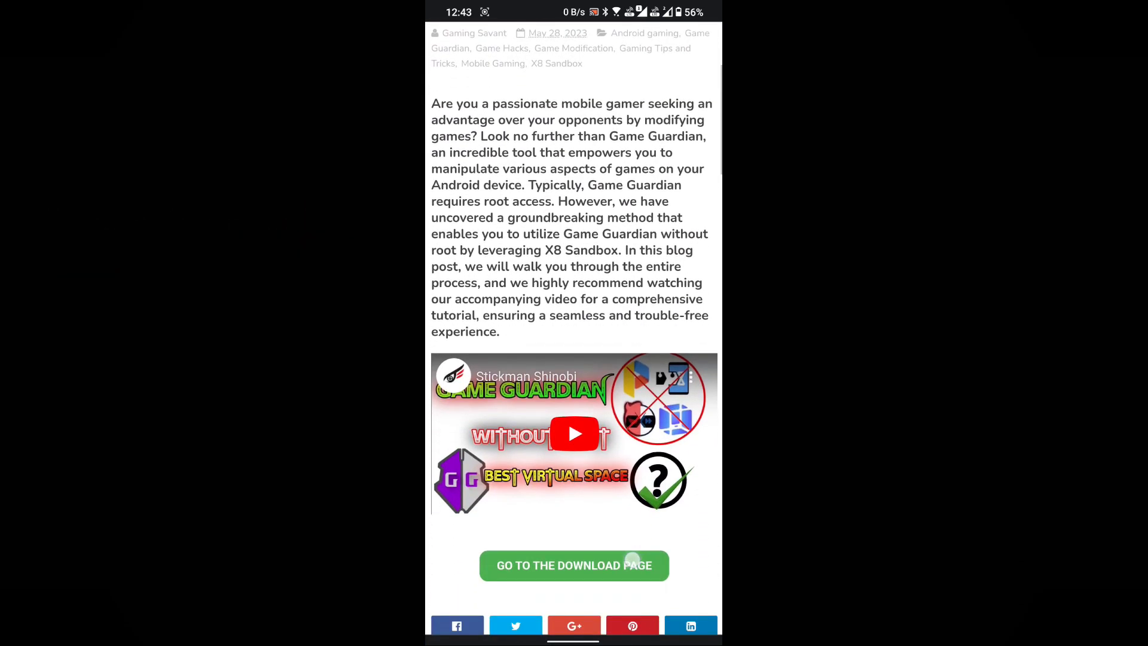
{"action": "scroll", "scroll_direction": "down", "scroll_amount": 3}
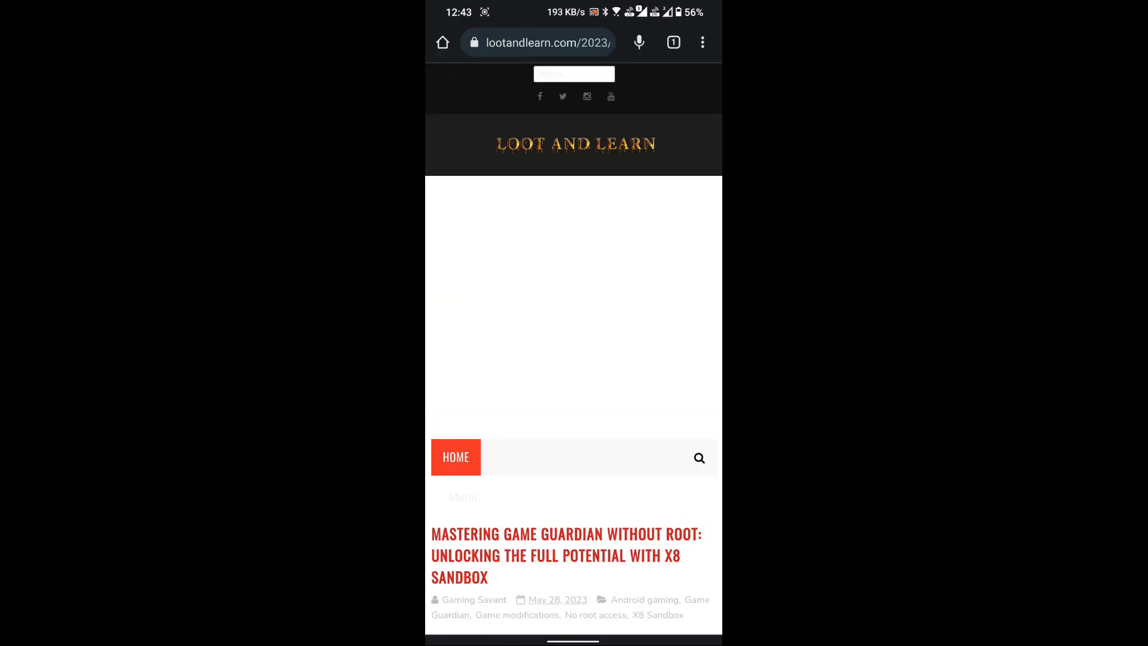
{"action": "scroll", "scroll_direction": "down", "scroll_amount": 3}
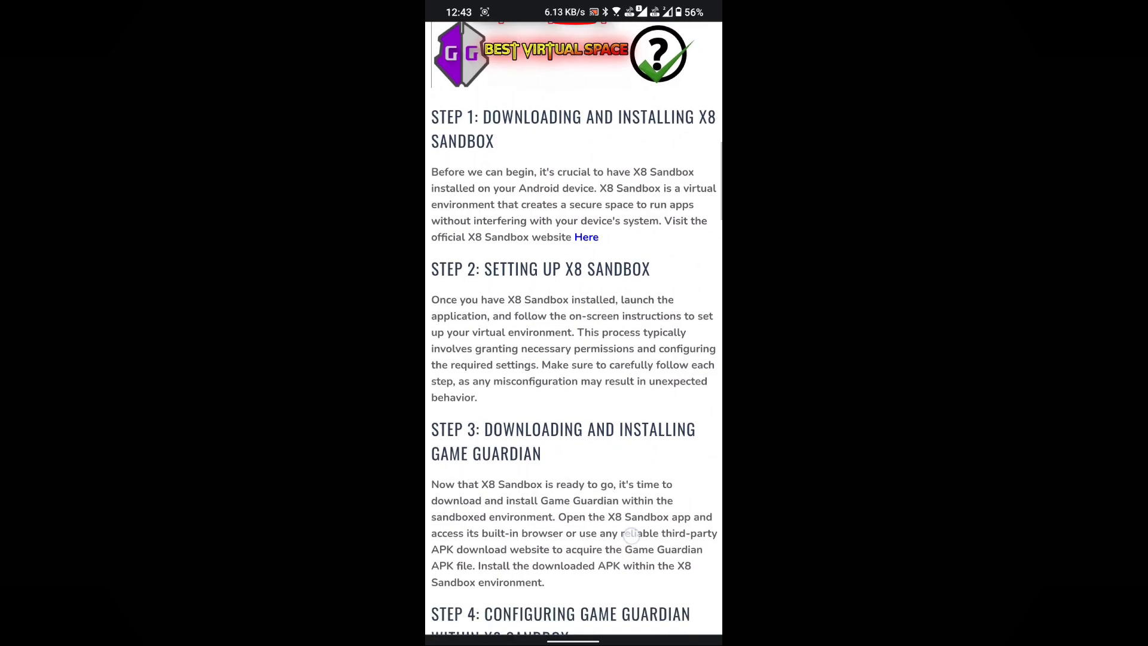
{"action": "scroll", "scroll_direction": "down", "scroll_amount": 3}
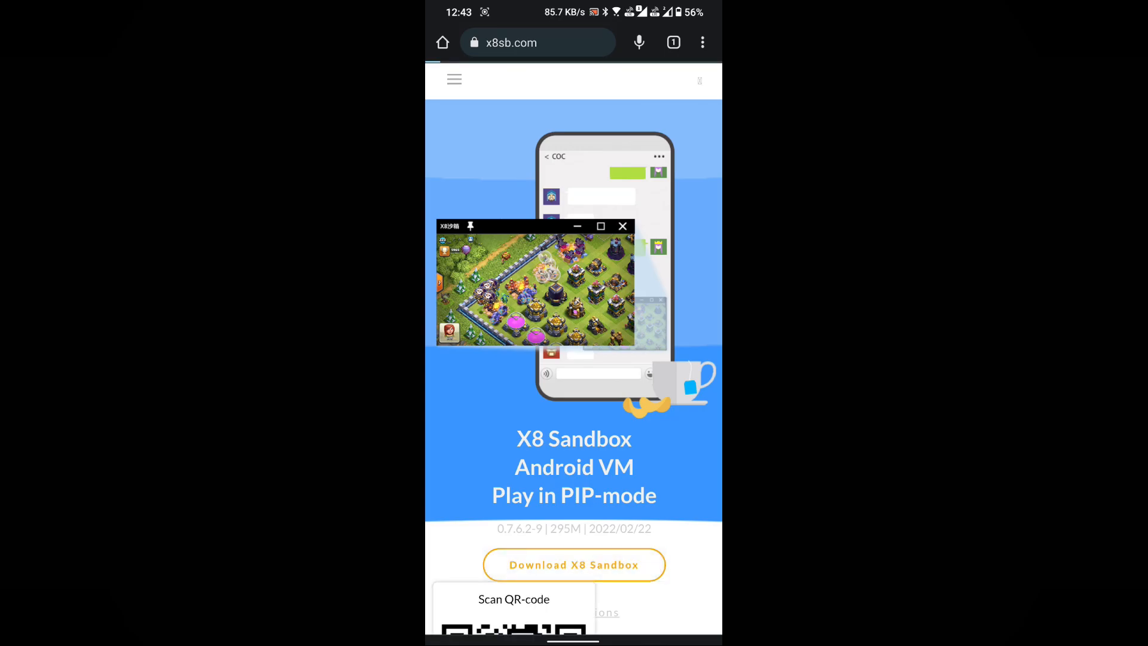
Step: Download the X8 Sandbox APK from x8sb.com, accepting the harmful-file warning
{"action": "left_click", "coordinate": [573, 565]}
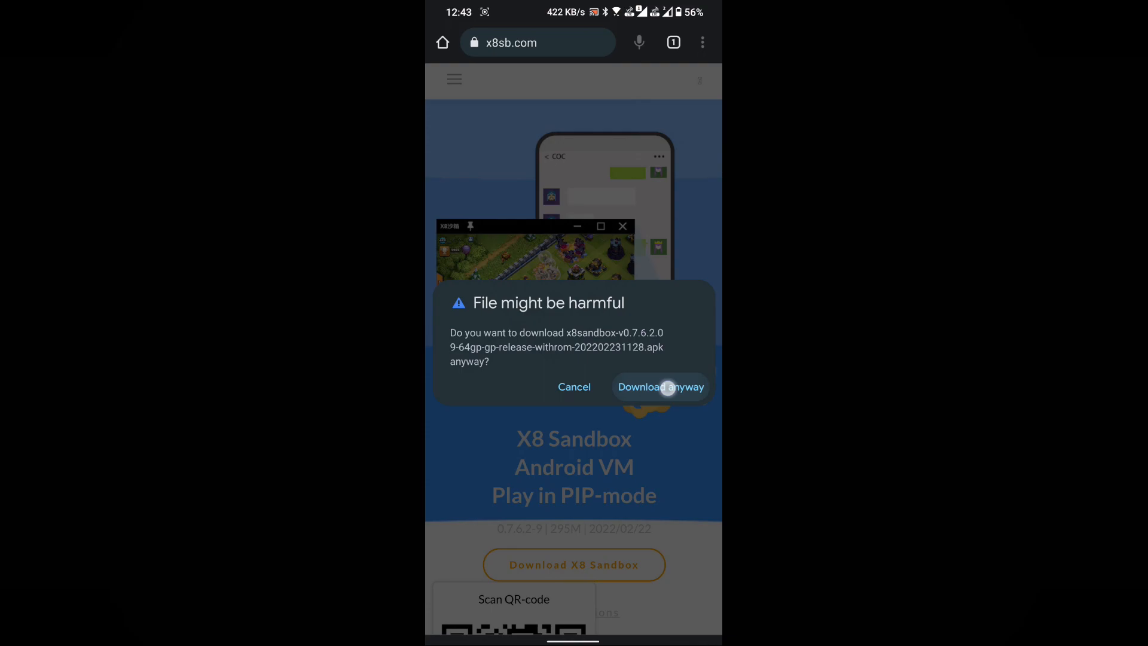
{"action": "left_click", "coordinate": [658, 386]}
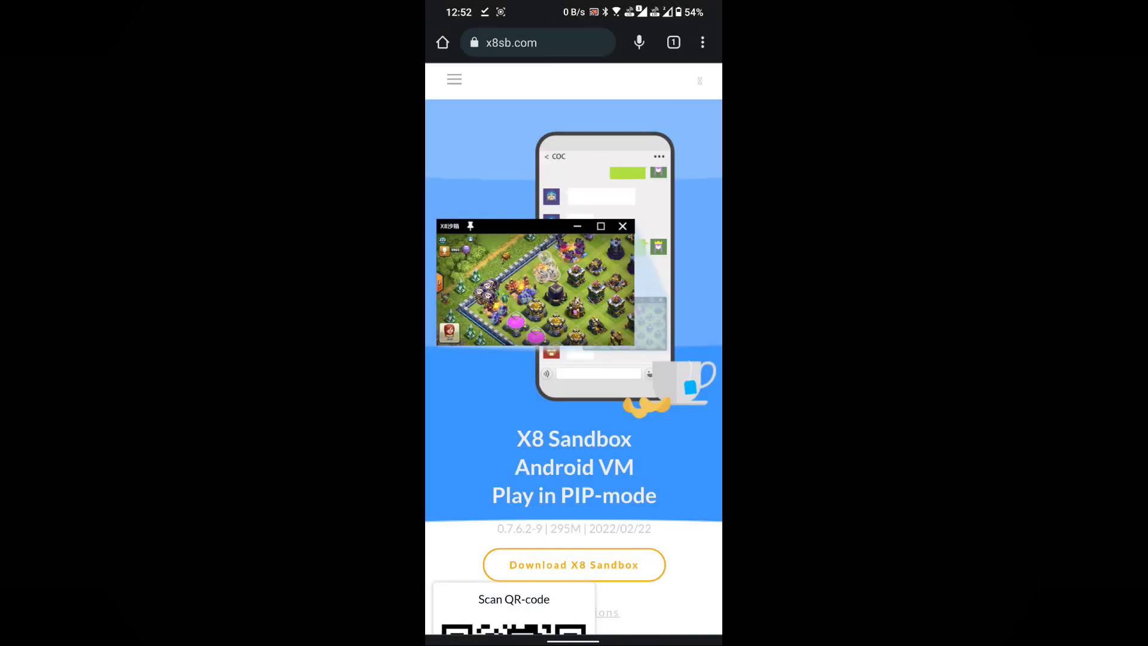
Step: Install the x8sandbox APK from Chrome's Downloads list and return to the home screen
{"action": "left_click", "coordinate": [701, 42]}
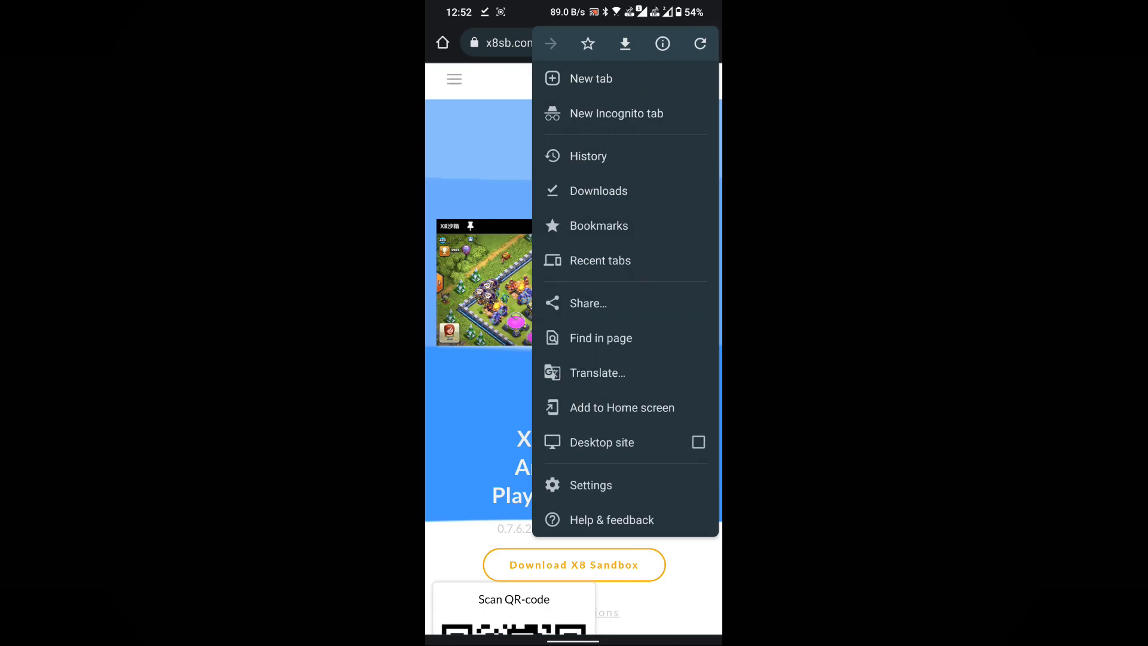
{"action": "left_click", "coordinate": [599, 190]}
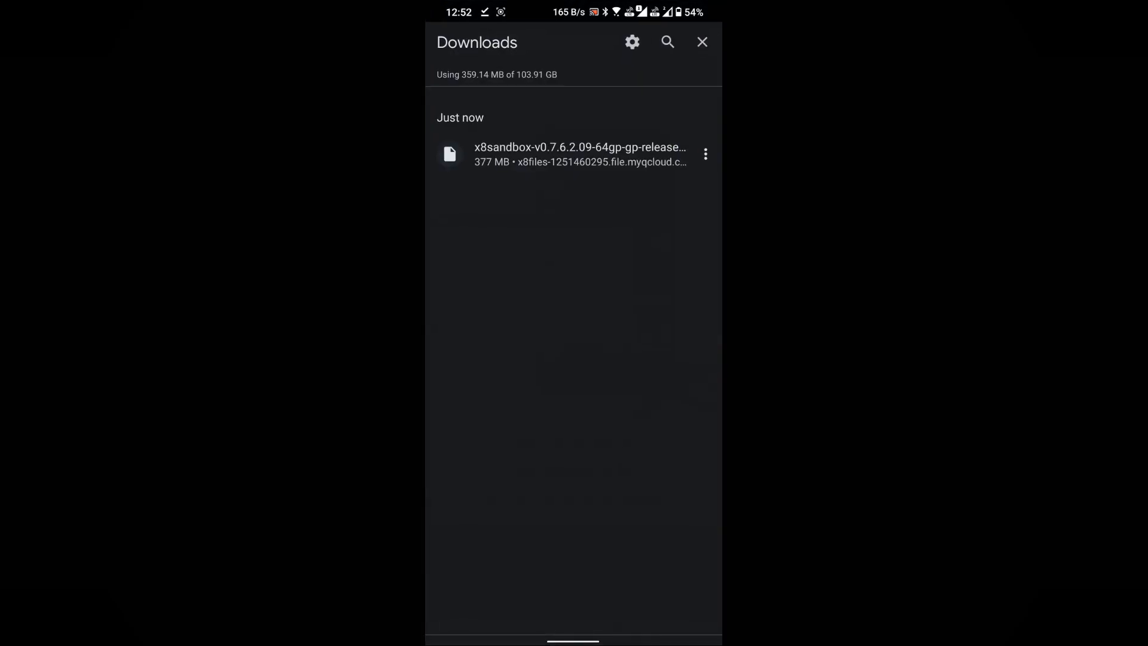
{"action": "left_click", "coordinate": [579, 154]}
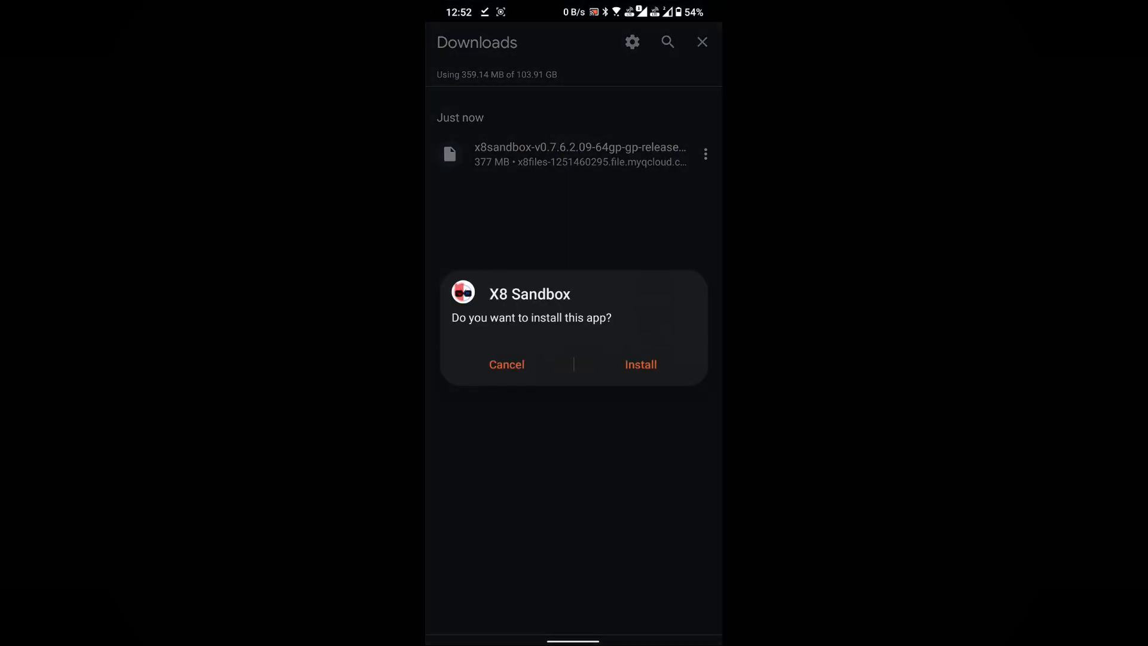
{"action": "left_click", "coordinate": [640, 365]}
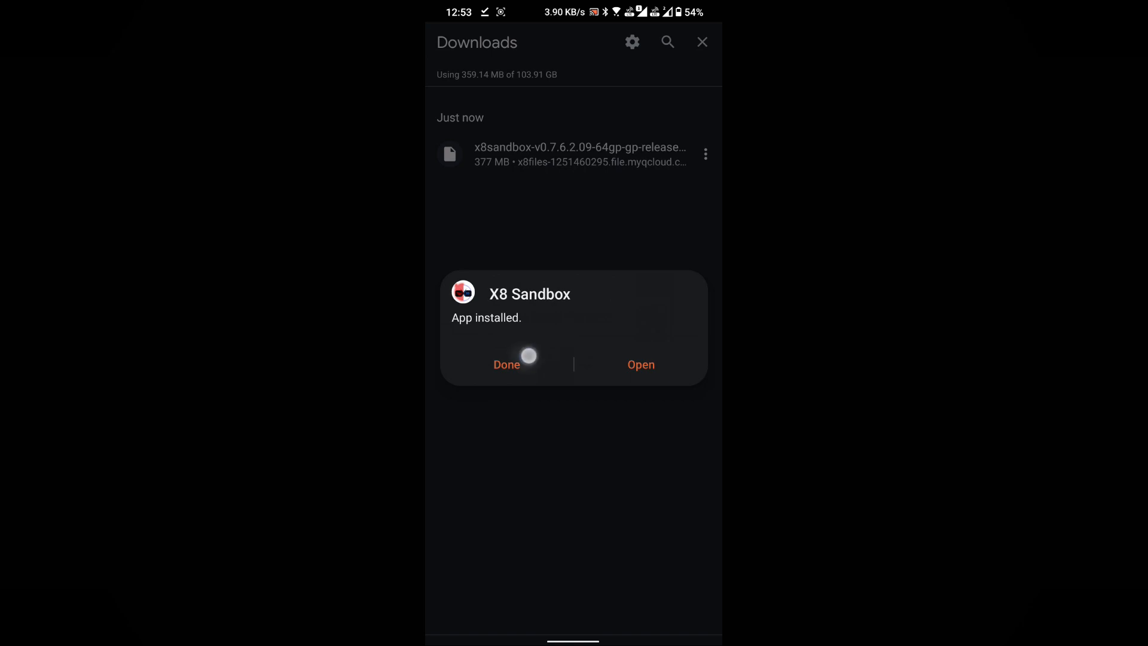
{"action": "left_click", "coordinate": [507, 365]}
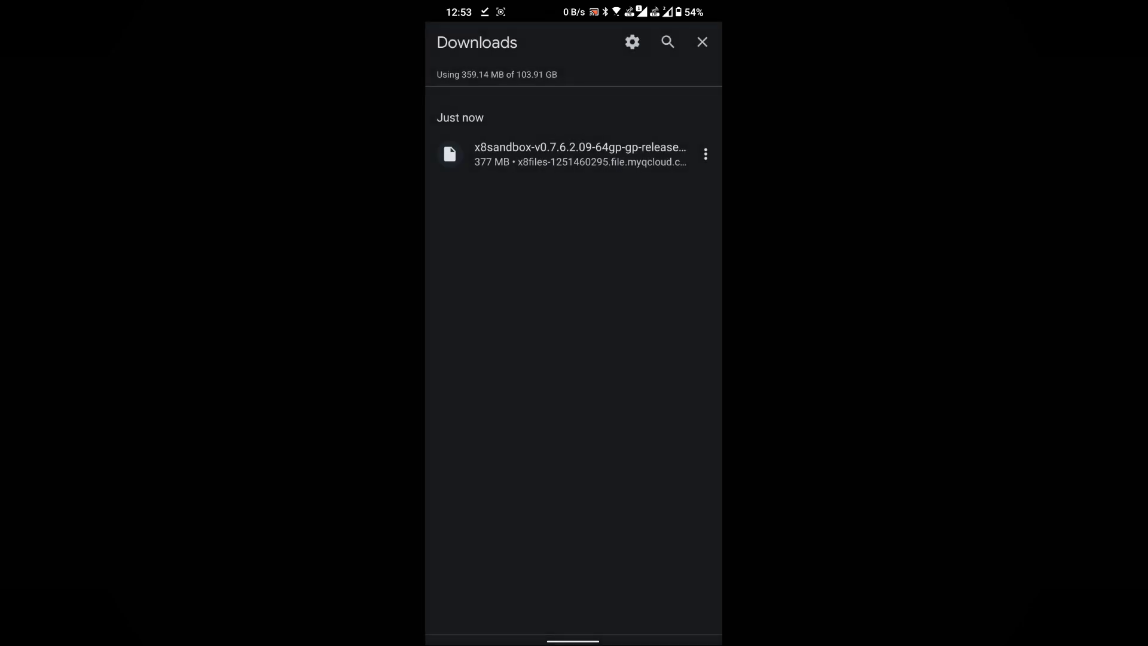
{"action": "left_click", "coordinate": [702, 42]}
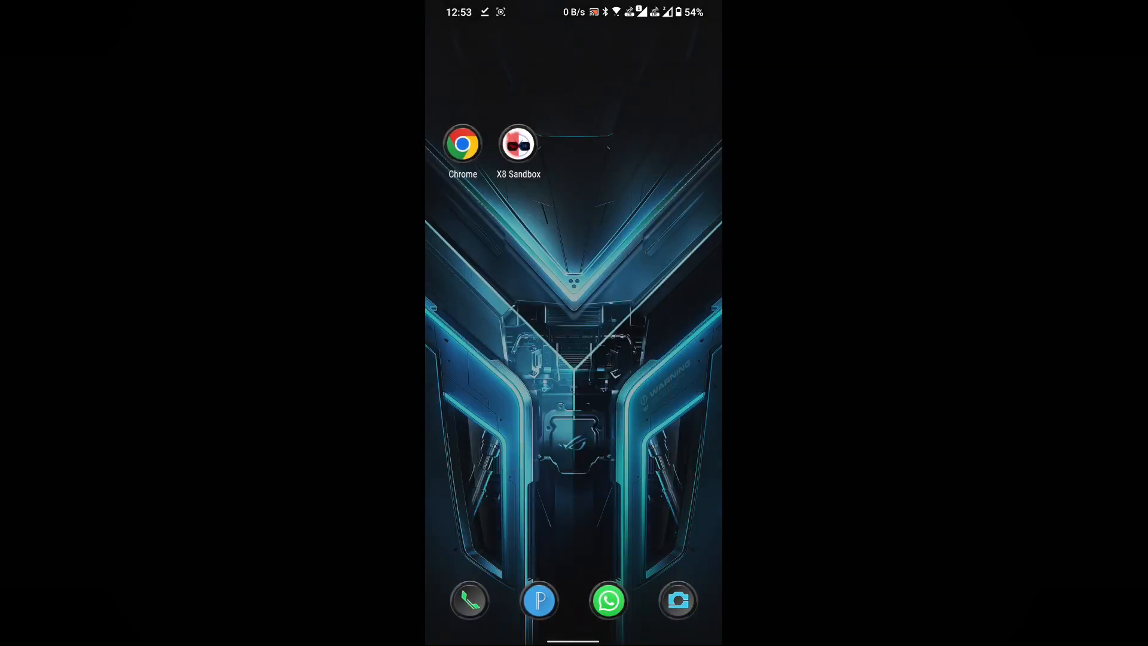
Step: Launch X8 Sandbox, agree to its terms and allow access to photos, media and files
{"action": "left_click", "coordinate": [518, 142]}
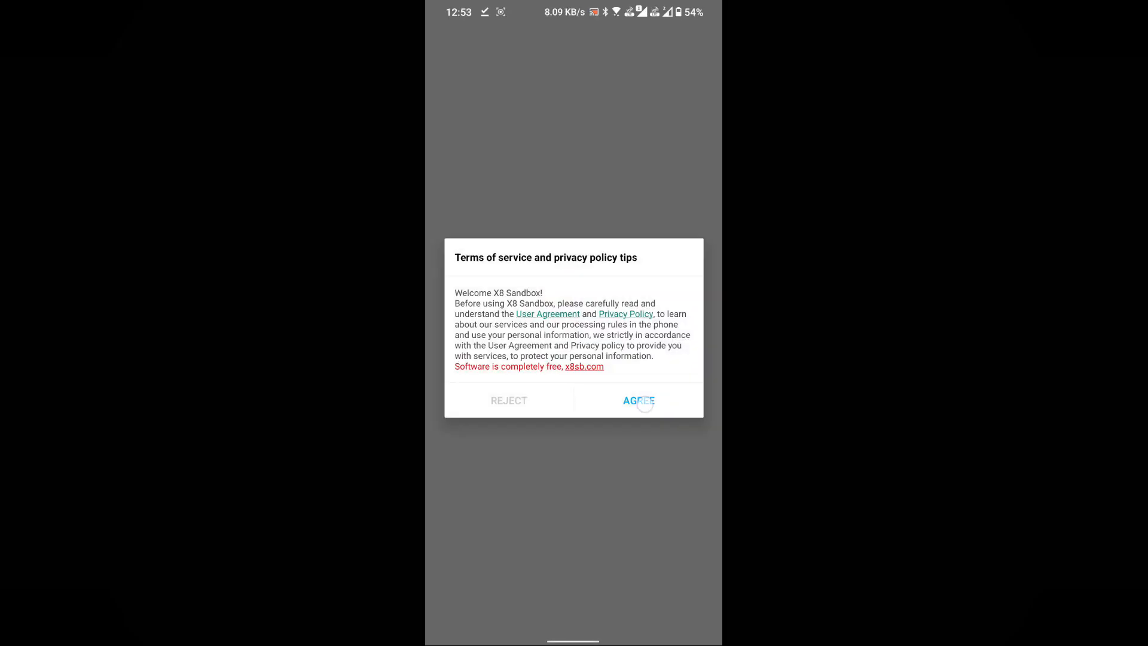
{"action": "left_click", "coordinate": [637, 400]}
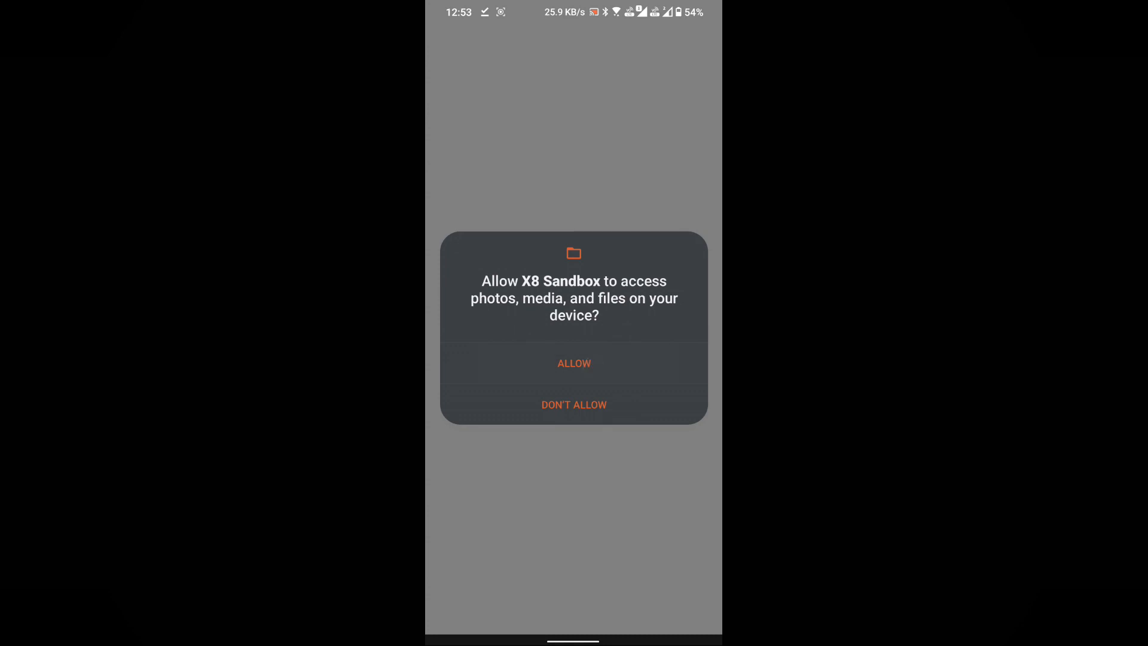
{"action": "left_click", "coordinate": [573, 364]}
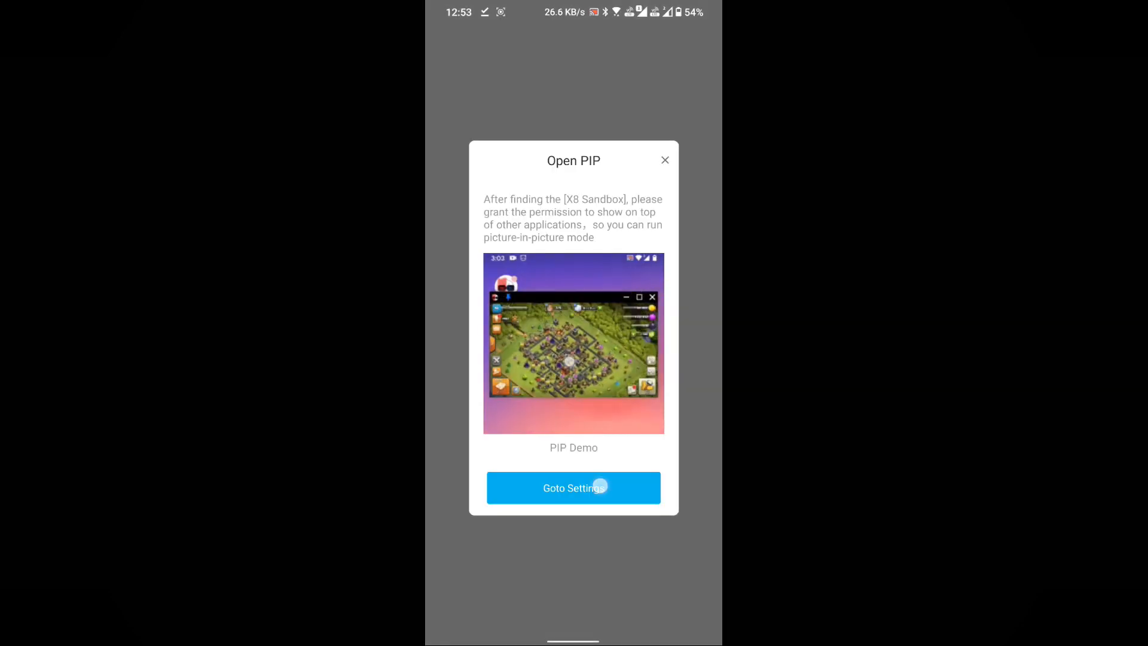
Step: Allow X8 Sandbox to display over other apps in Android Settings
{"action": "left_click", "coordinate": [572, 487]}
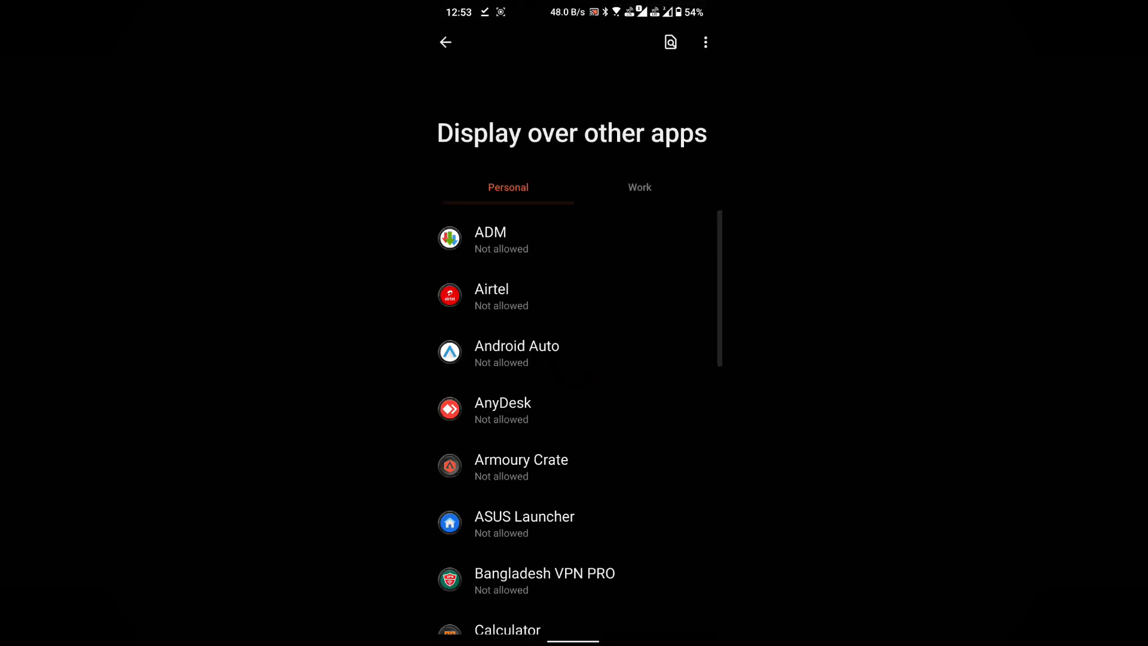
{"action": "scroll", "scroll_direction": "down", "scroll_amount": 3}
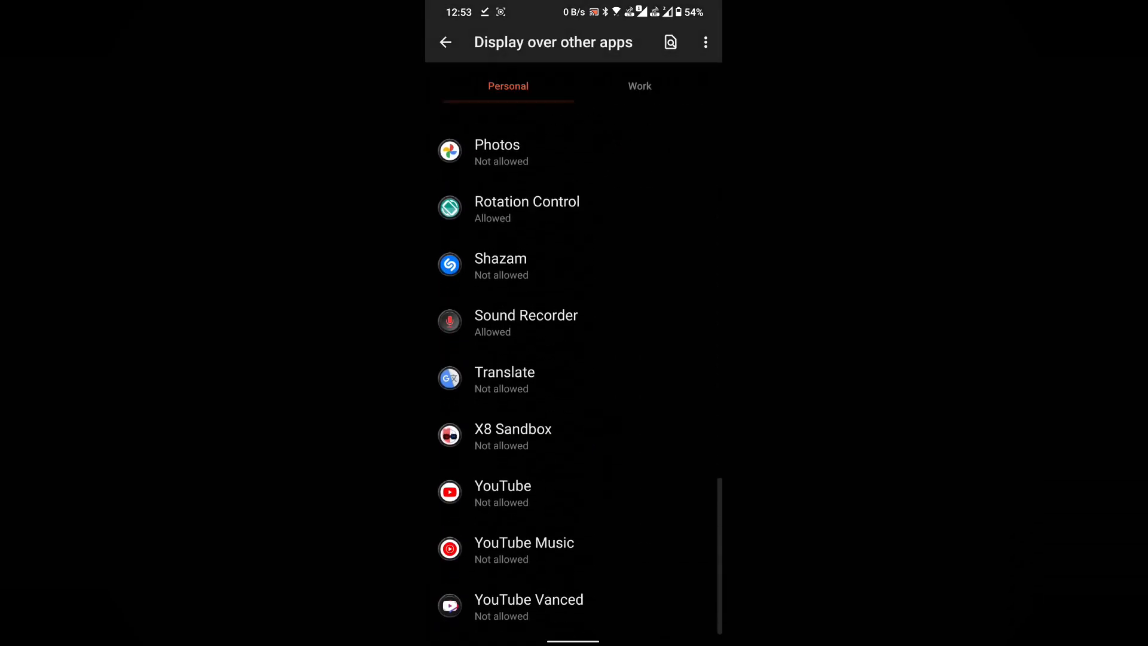
{"action": "left_click", "coordinate": [513, 437]}
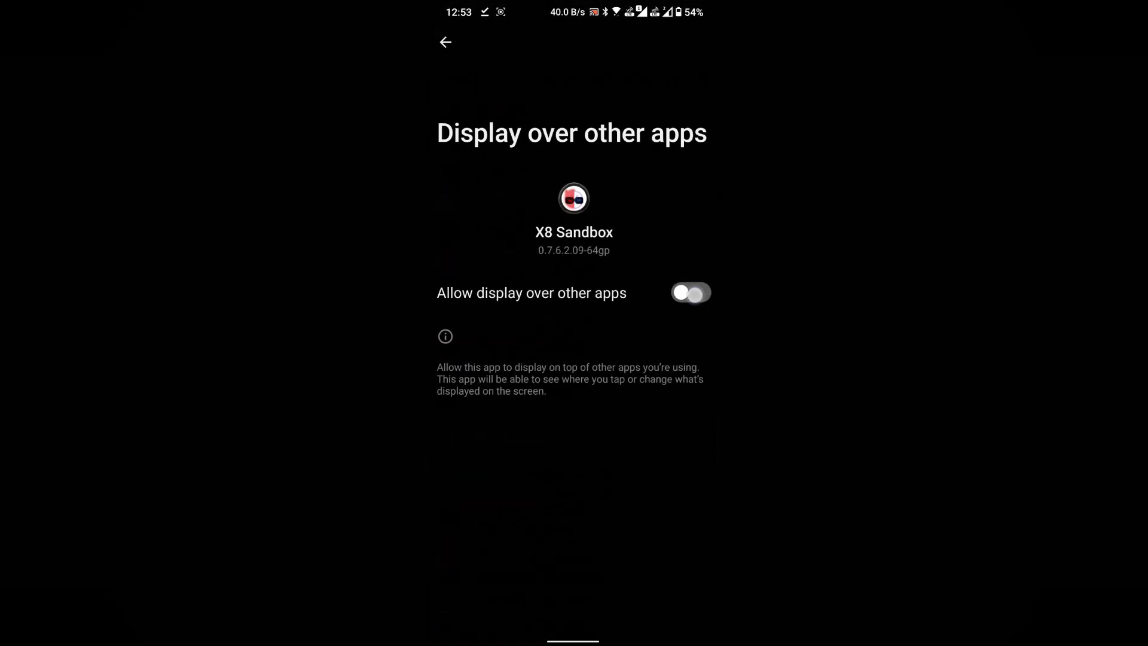
{"action": "left_click", "coordinate": [445, 42]}
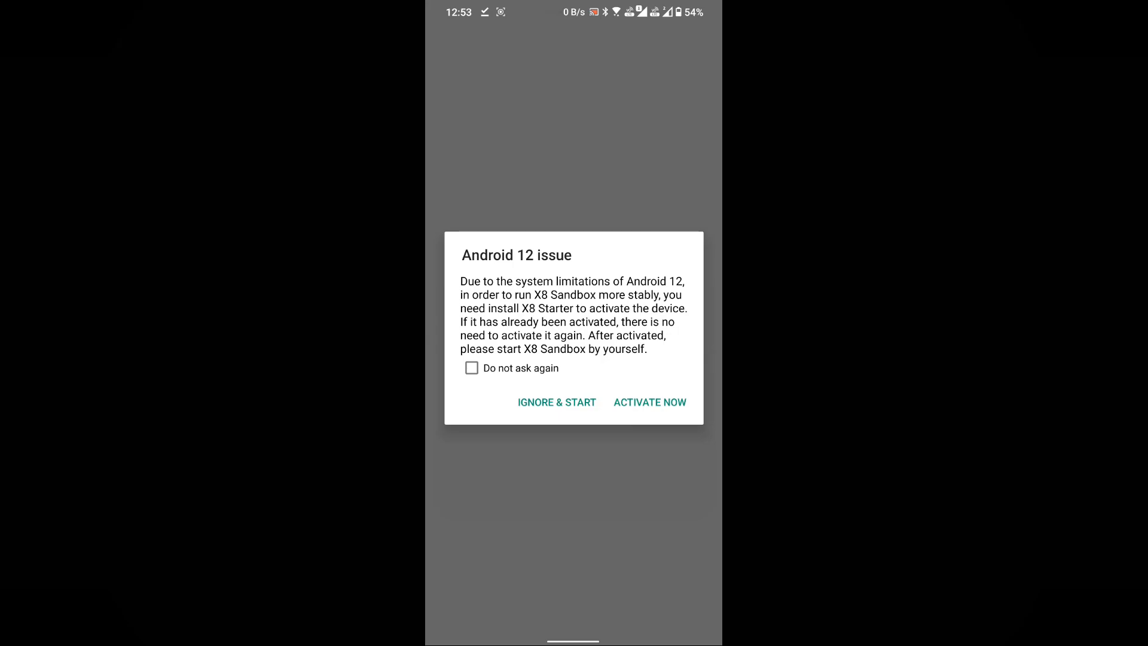
Step: Activate the device for Android 12 and start the repair in the X8 Sandbox VM Launcher
{"action": "left_click", "coordinate": [556, 402]}
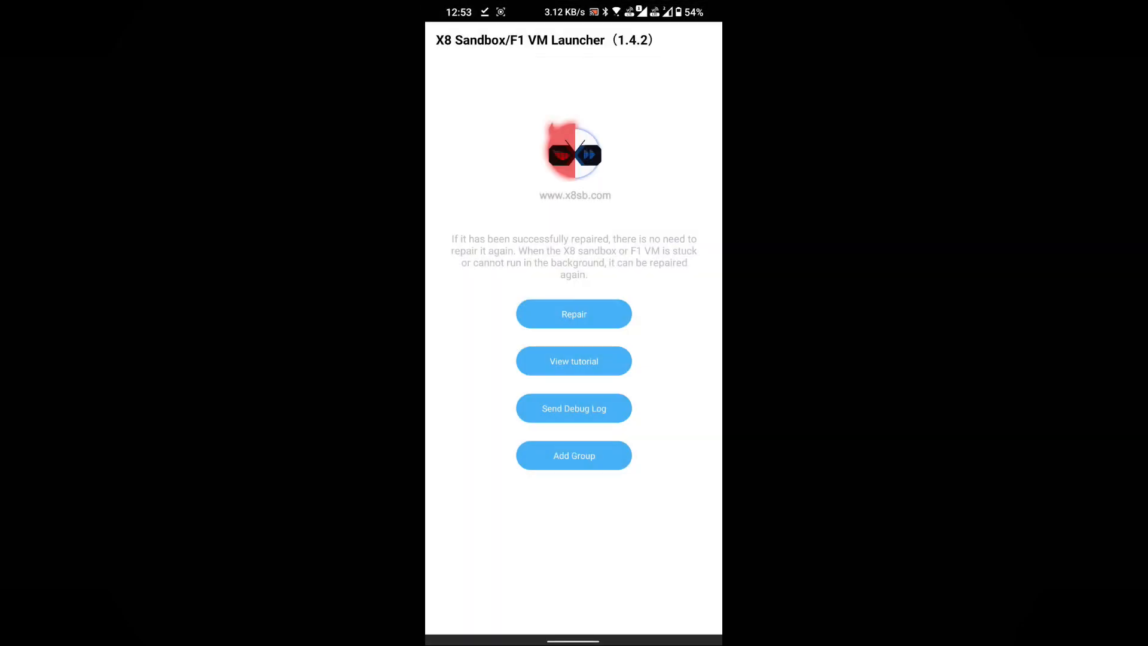
{"action": "left_click", "coordinate": [573, 315]}
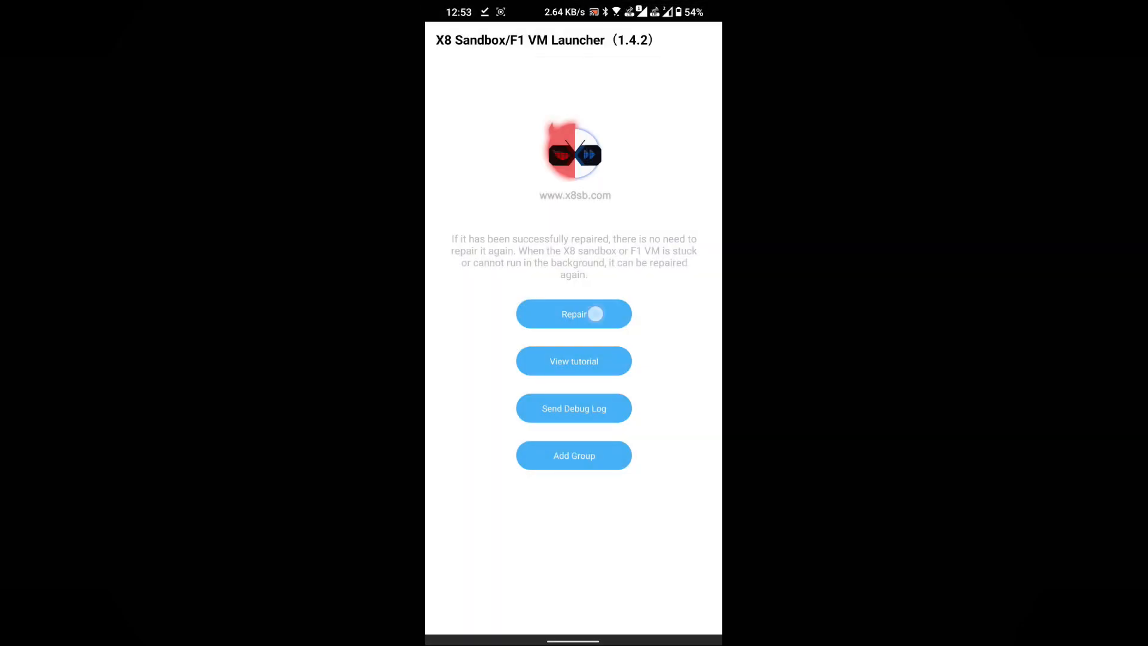
{"action": "left_click", "coordinate": [573, 313]}
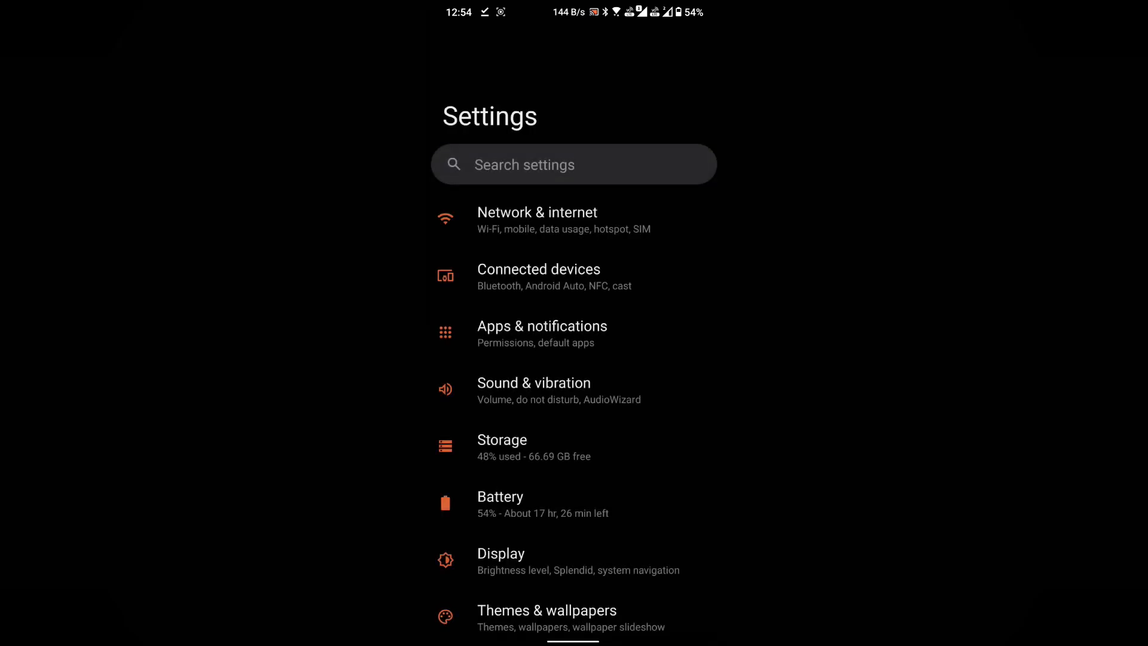
Step: Go to System > About phone in Android Settings
{"action": "scroll", "scroll_direction": "down", "scroll_amount": 3}
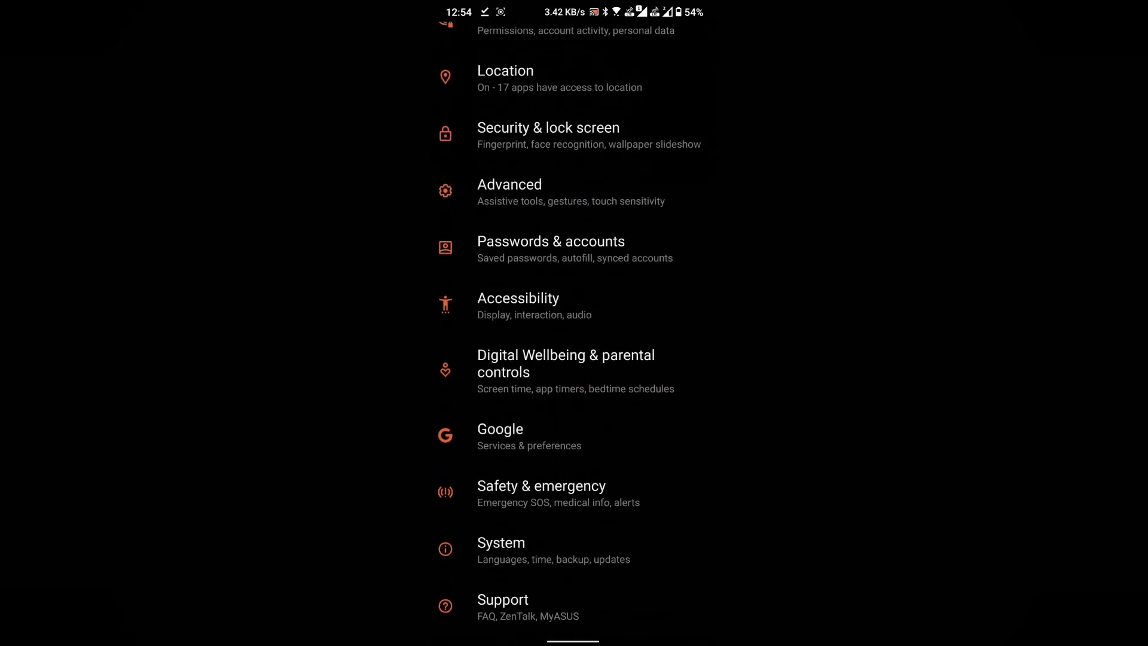
{"action": "left_click", "coordinate": [501, 550]}
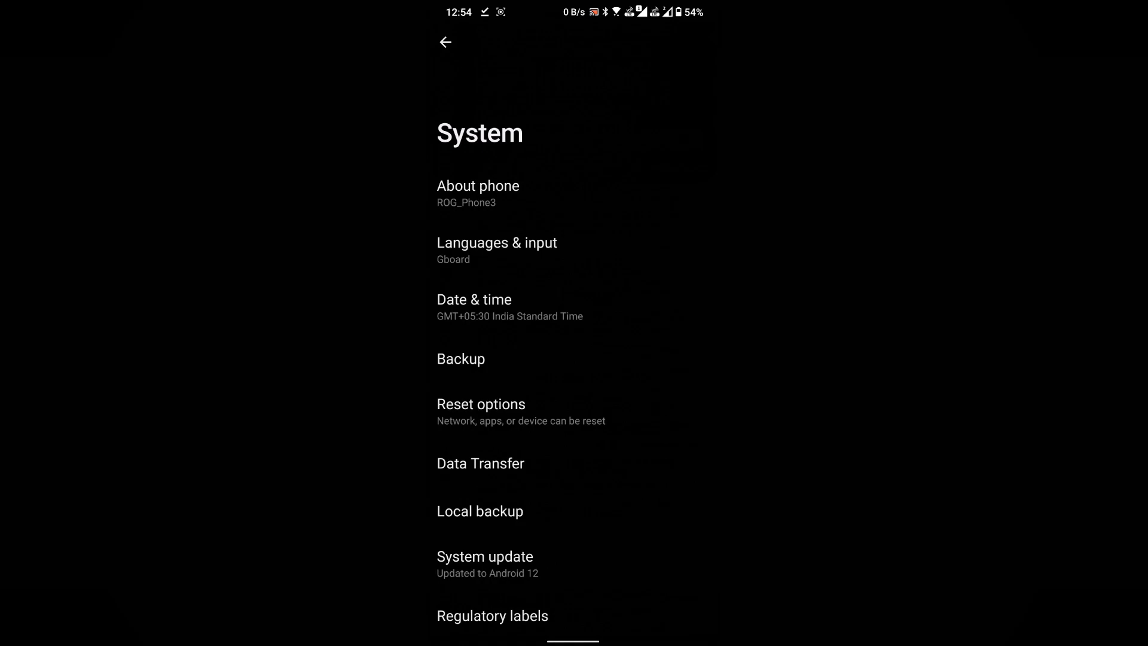
{"action": "left_click", "coordinate": [494, 194]}
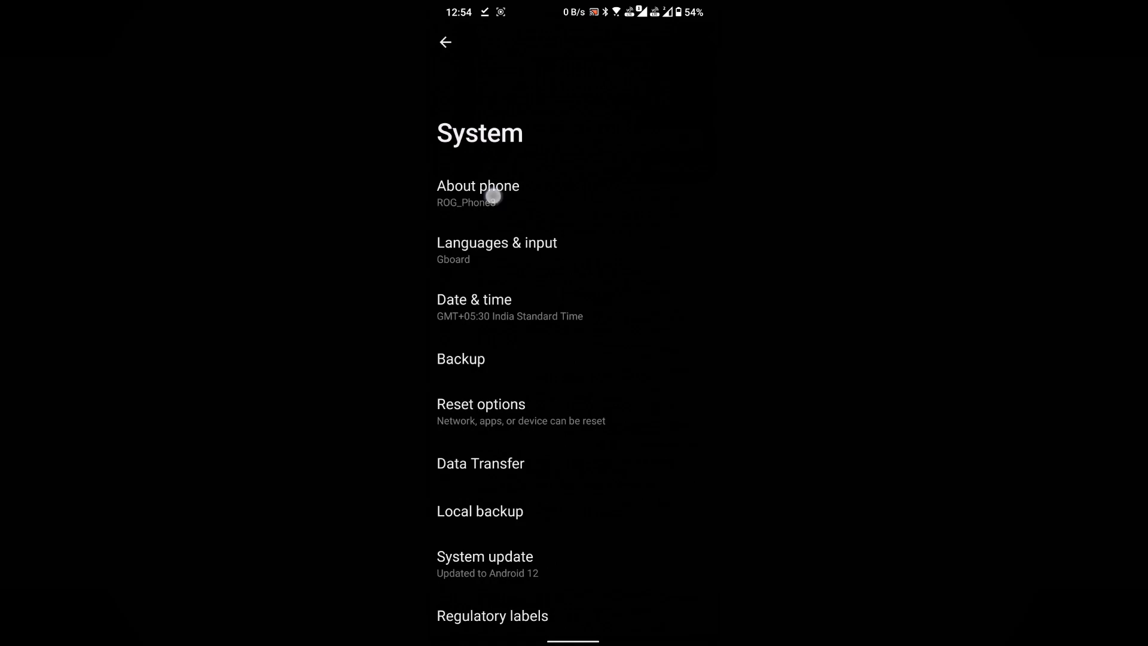
{"action": "left_click", "coordinate": [477, 185]}
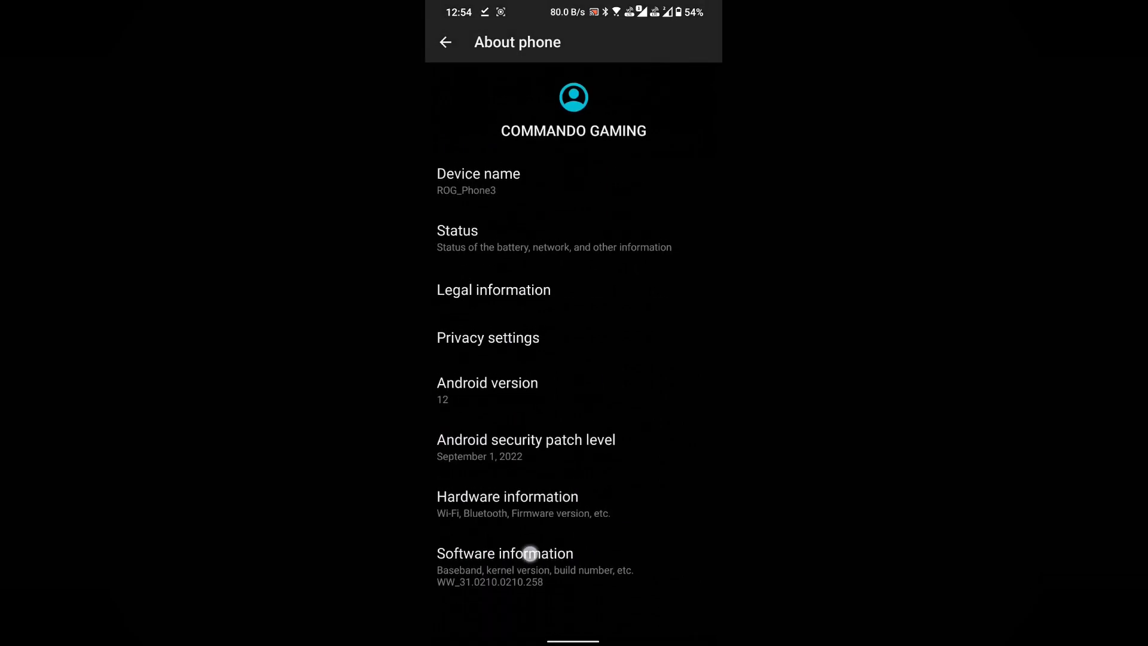
Step: Unlock developer mode by tapping Build number under Software information, then go back to Developer options
{"action": "left_click", "coordinate": [504, 552]}
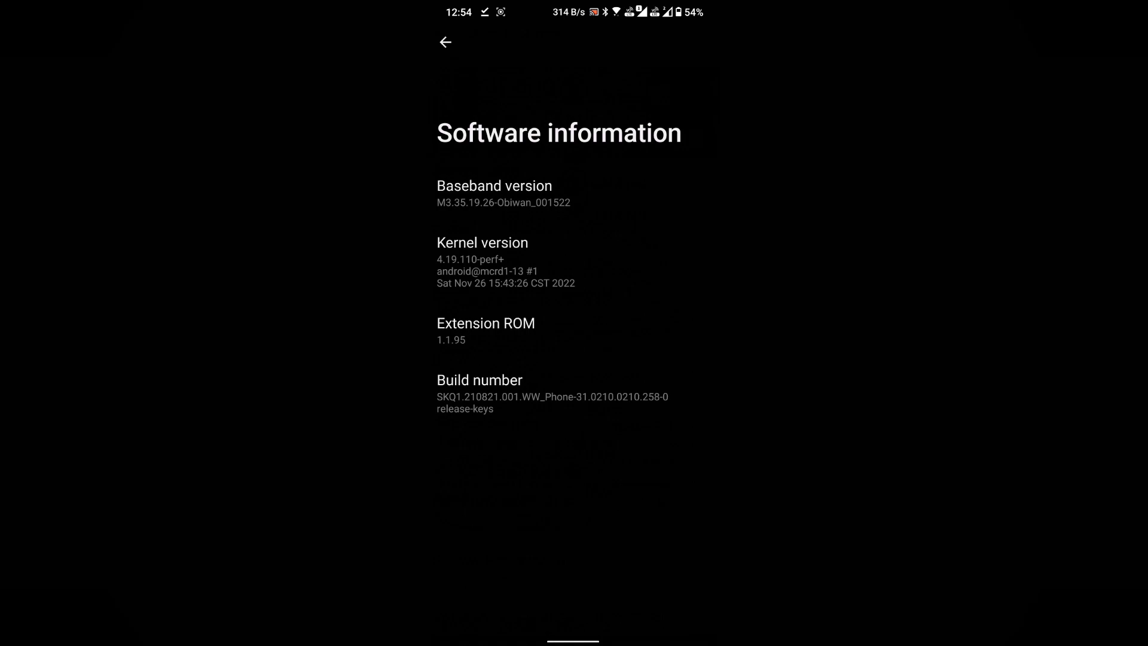
{"action": "left_click", "coordinate": [552, 396]}
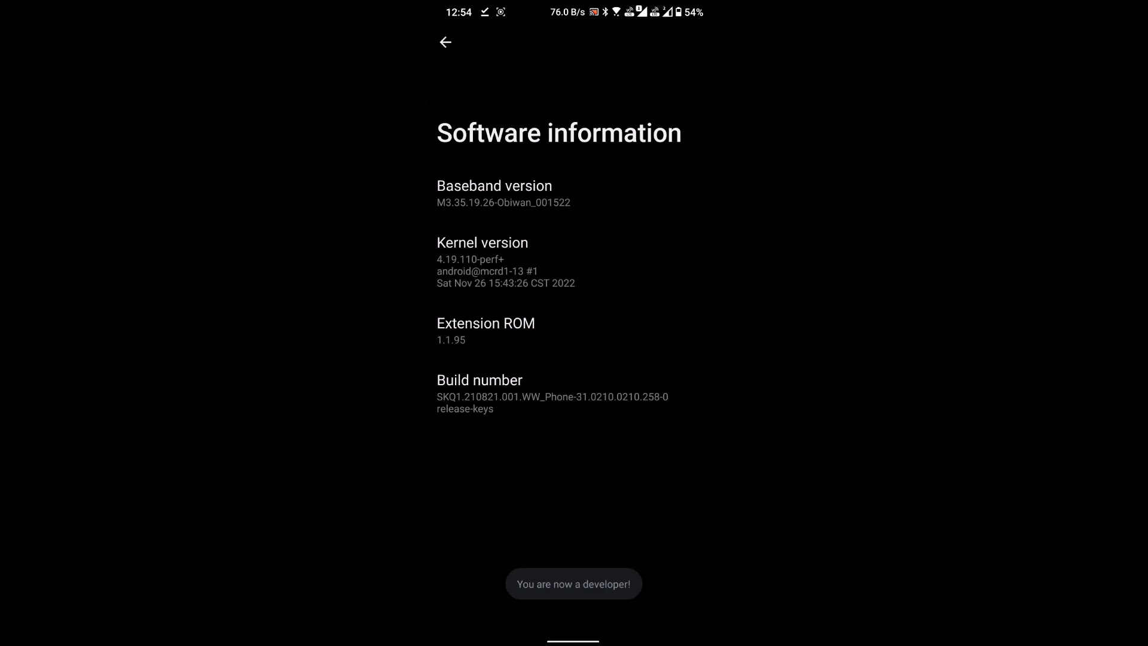
{"action": "left_click", "coordinate": [446, 42]}
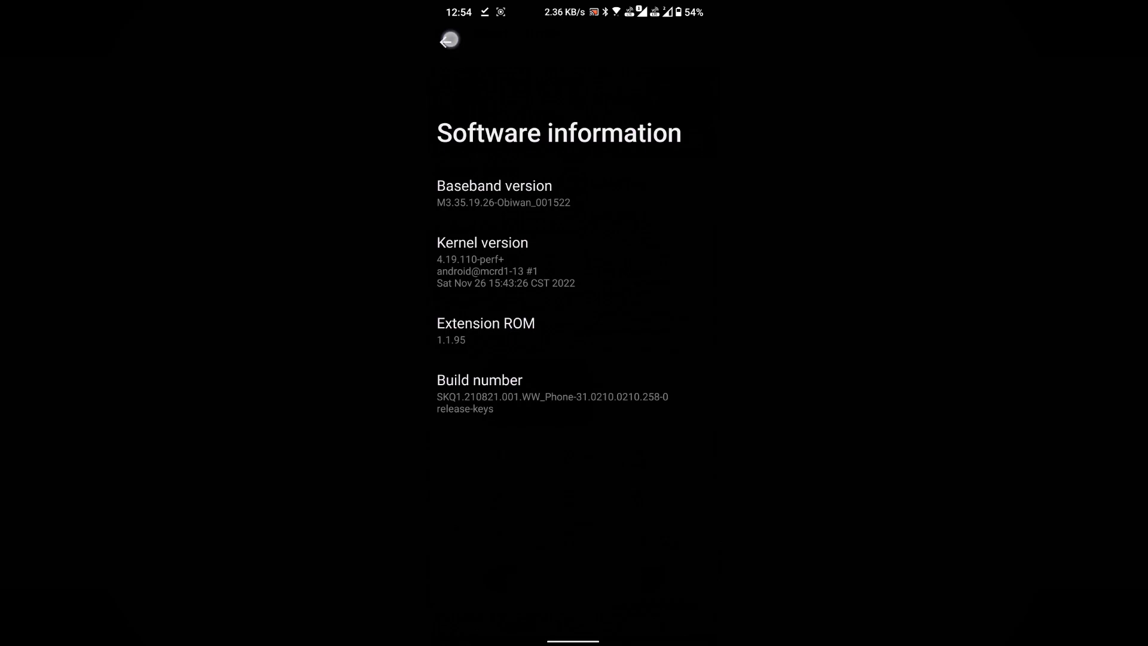
{"action": "left_click", "coordinate": [448, 39]}
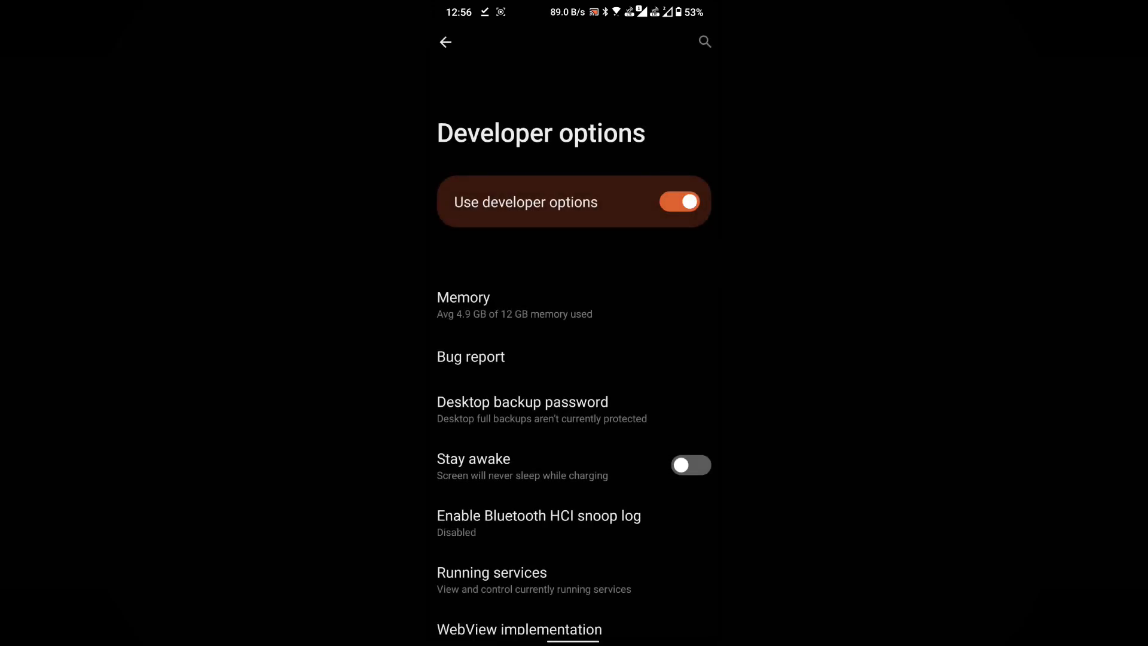
Step: Switch on Wireless debugging and open its settings page
{"action": "scroll", "scroll_direction": "down", "scroll_amount": 3}
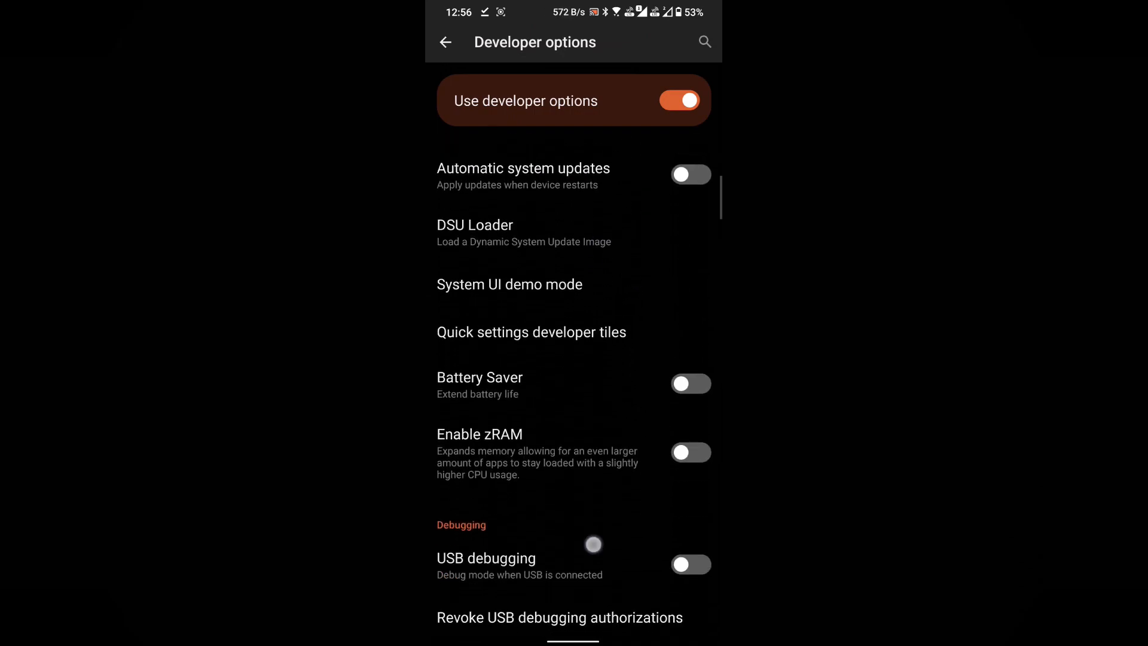
{"action": "scroll", "scroll_direction": "down", "scroll_amount": 3}
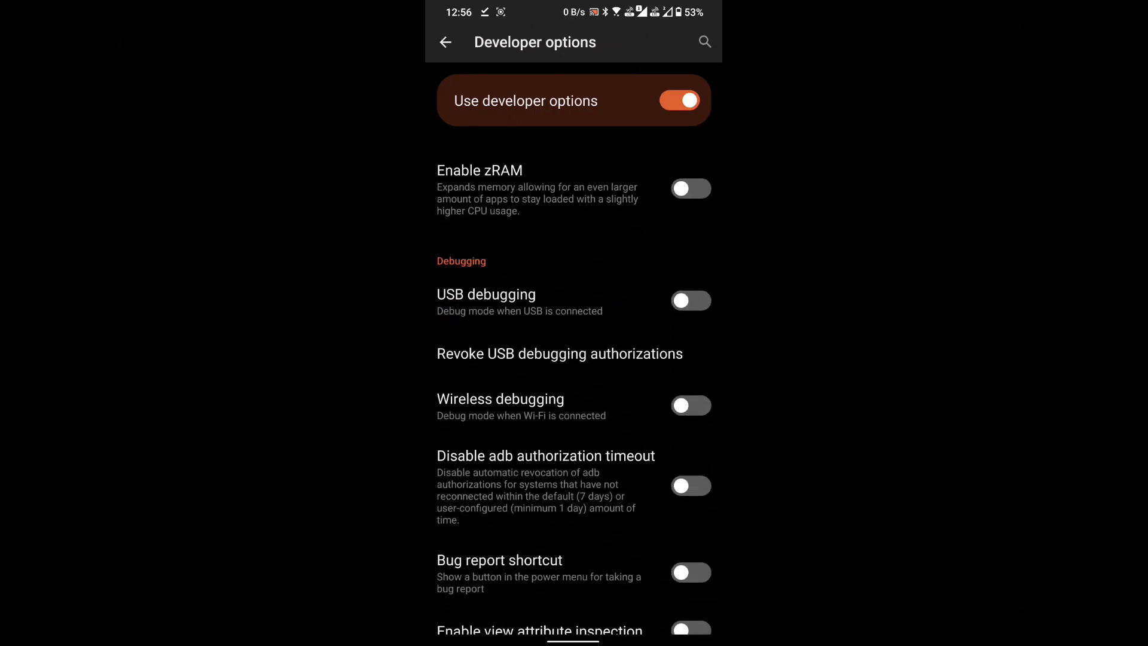
{"action": "left_click", "coordinate": [690, 405]}
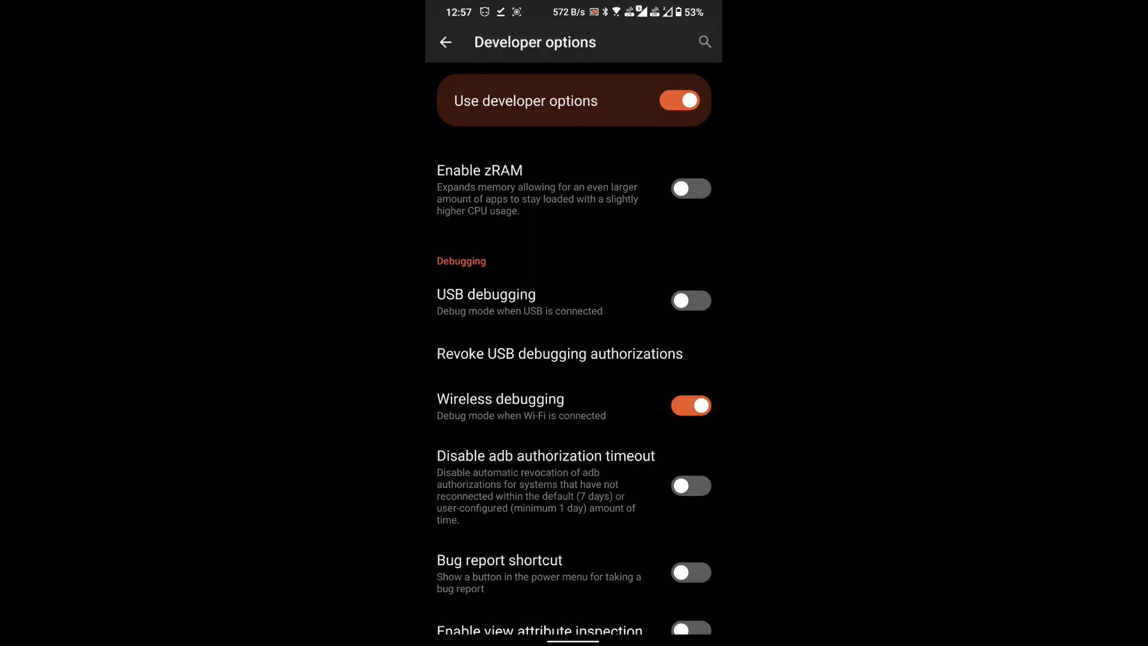
{"action": "left_click", "coordinate": [500, 399]}
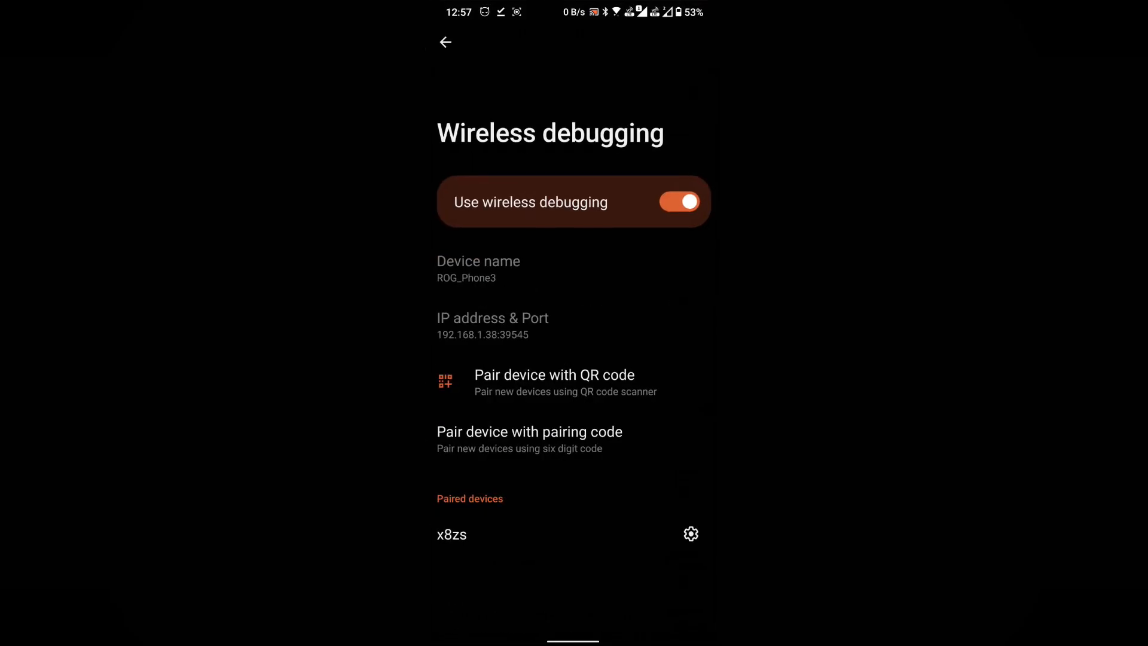
{"action": "left_click", "coordinate": [530, 432]}
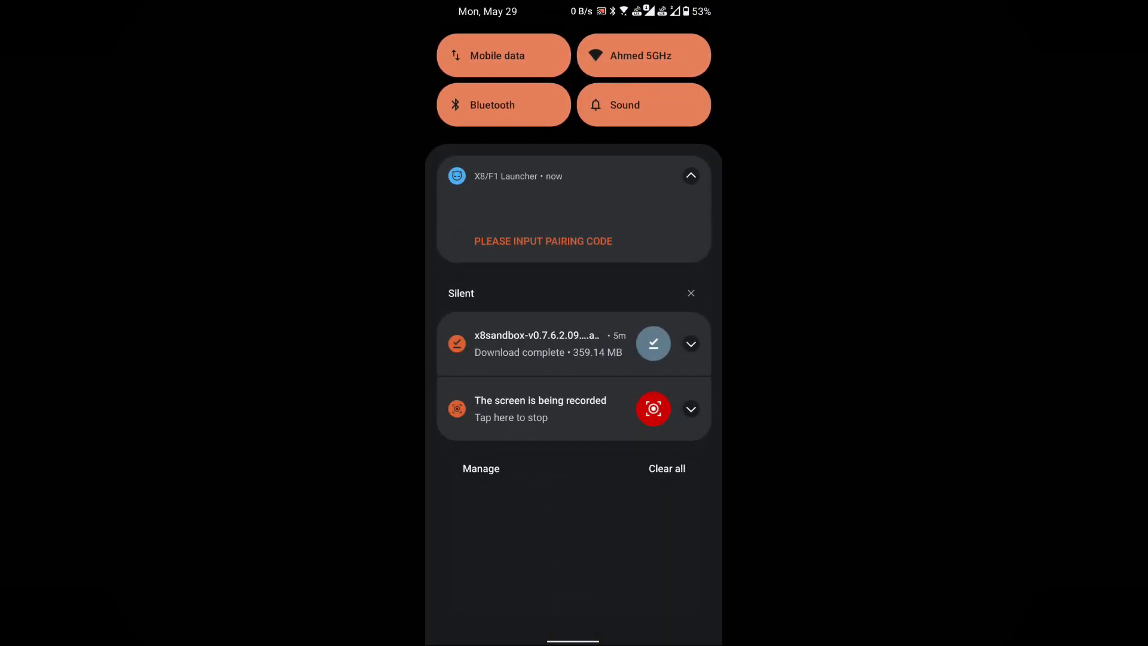
{"action": "type", "text": "9"}
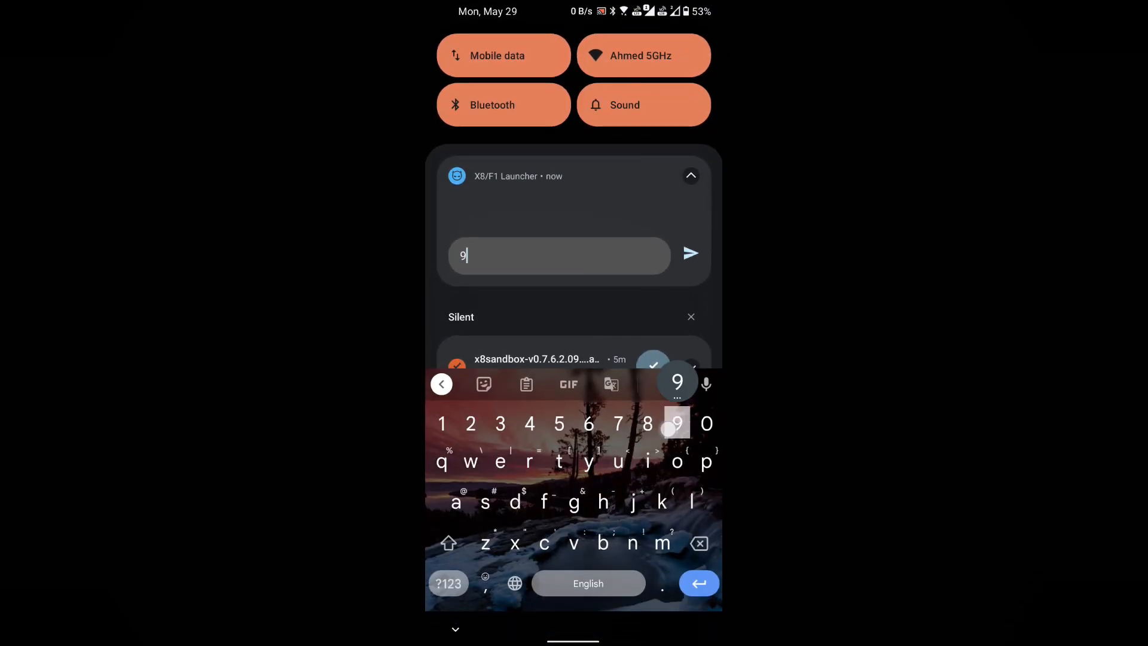
{"action": "type", "text": "98182"}
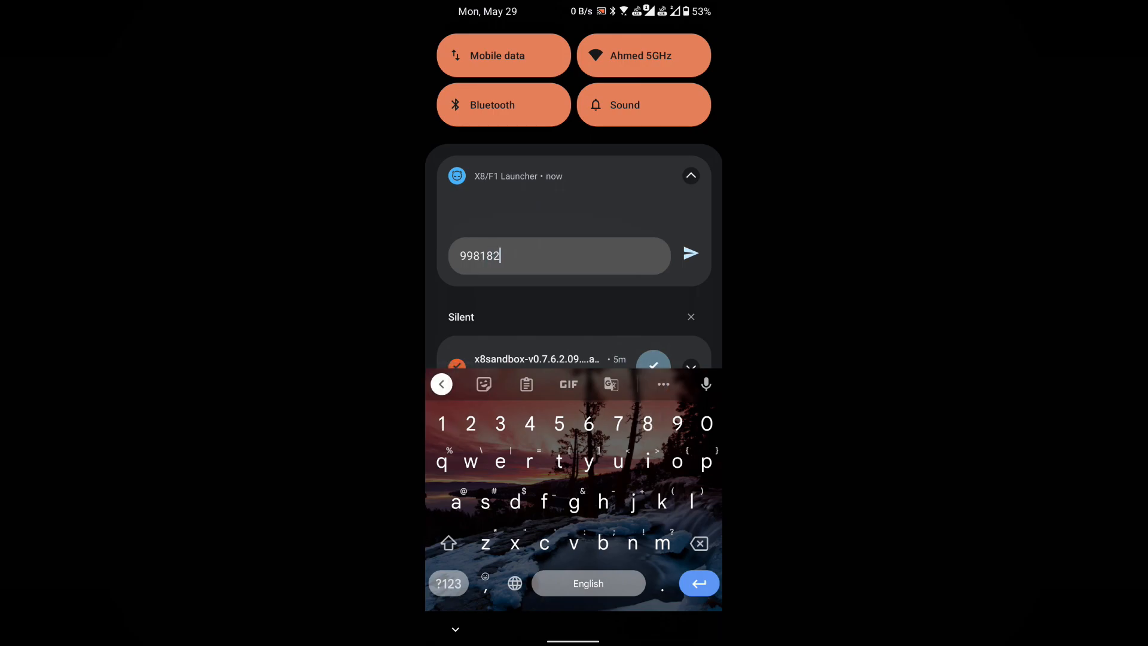
{"action": "left_click", "coordinate": [688, 254]}
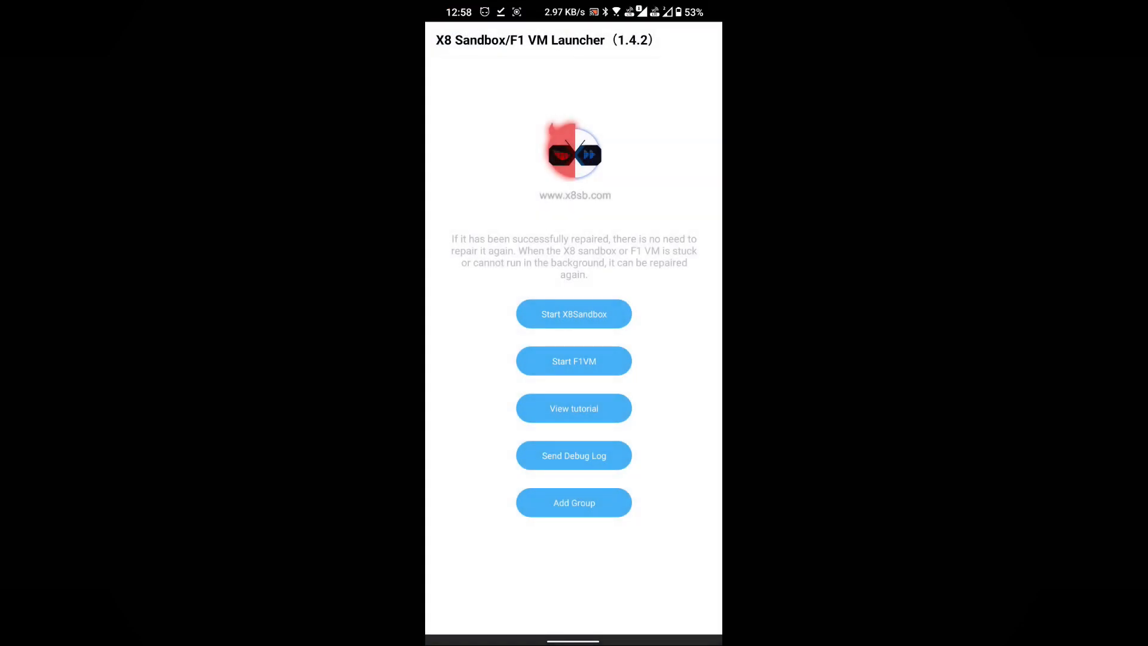
Step: Start X8 Sandbox with IGNORE & START on the Android 12 warning and cancel the user tutorial
{"action": "left_click", "coordinate": [574, 313]}
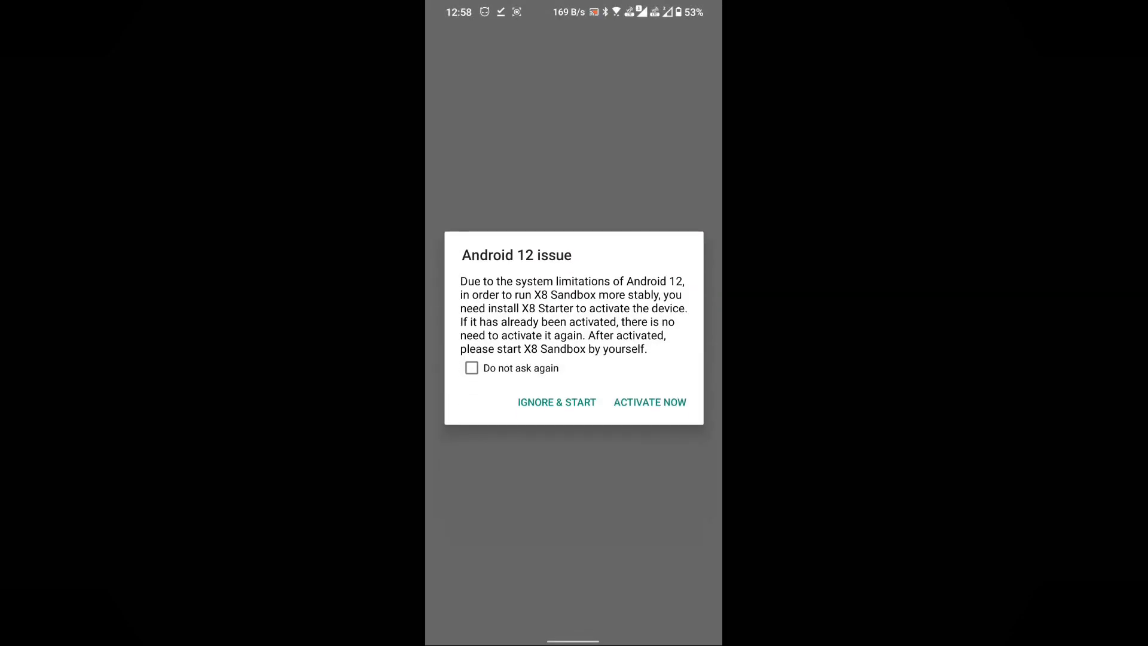
{"action": "left_click", "coordinate": [555, 401]}
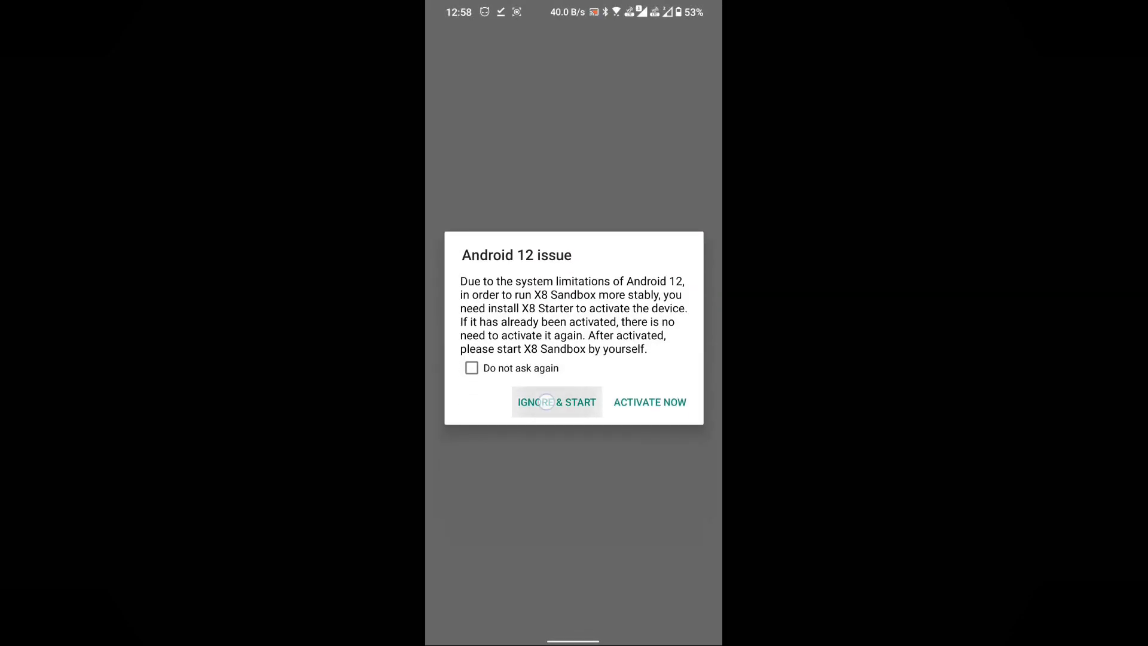
{"action": "left_click", "coordinate": [556, 402]}
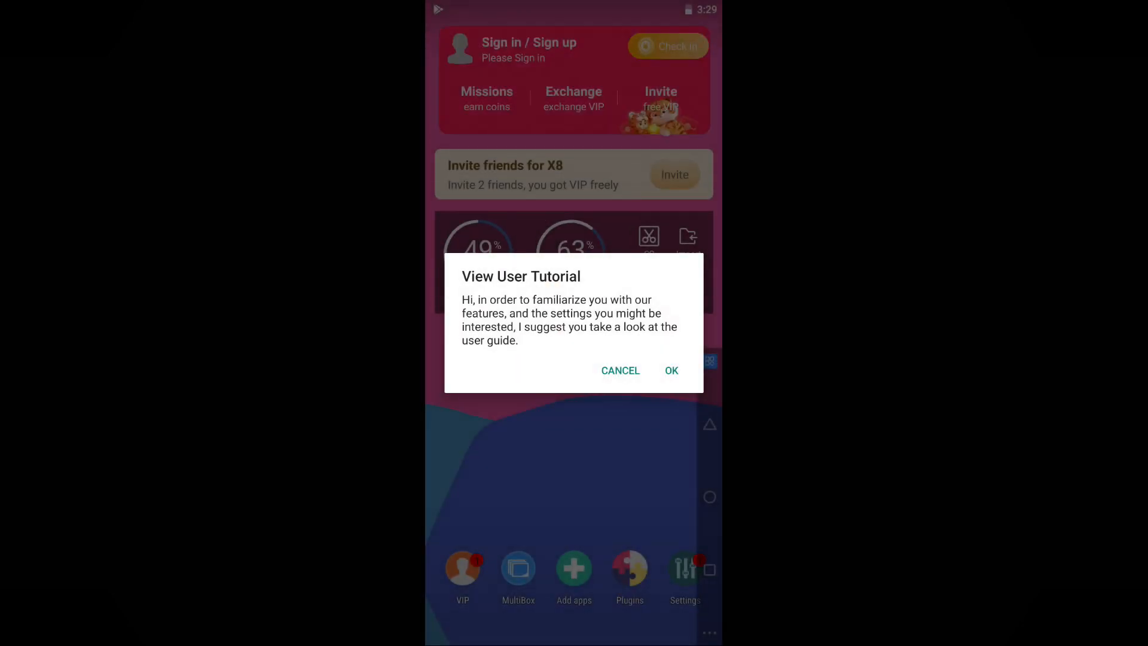
{"action": "left_click", "coordinate": [619, 370]}
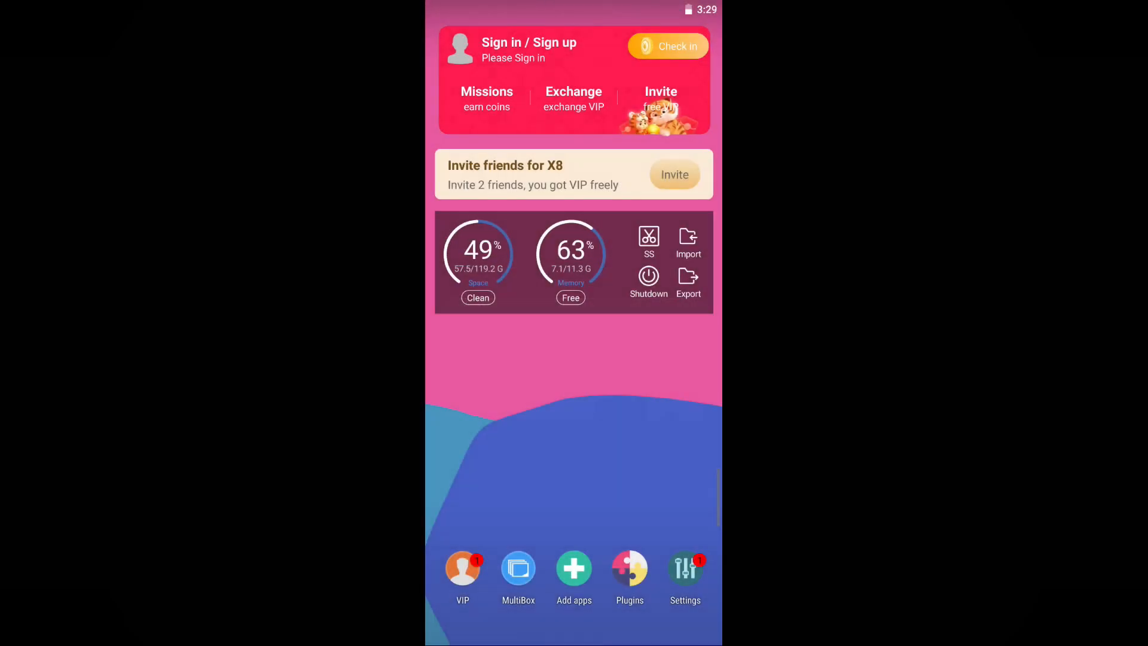
{"action": "left_click_drag", "start_coordinate": [591, 363], "coordinate": [684, 554]}
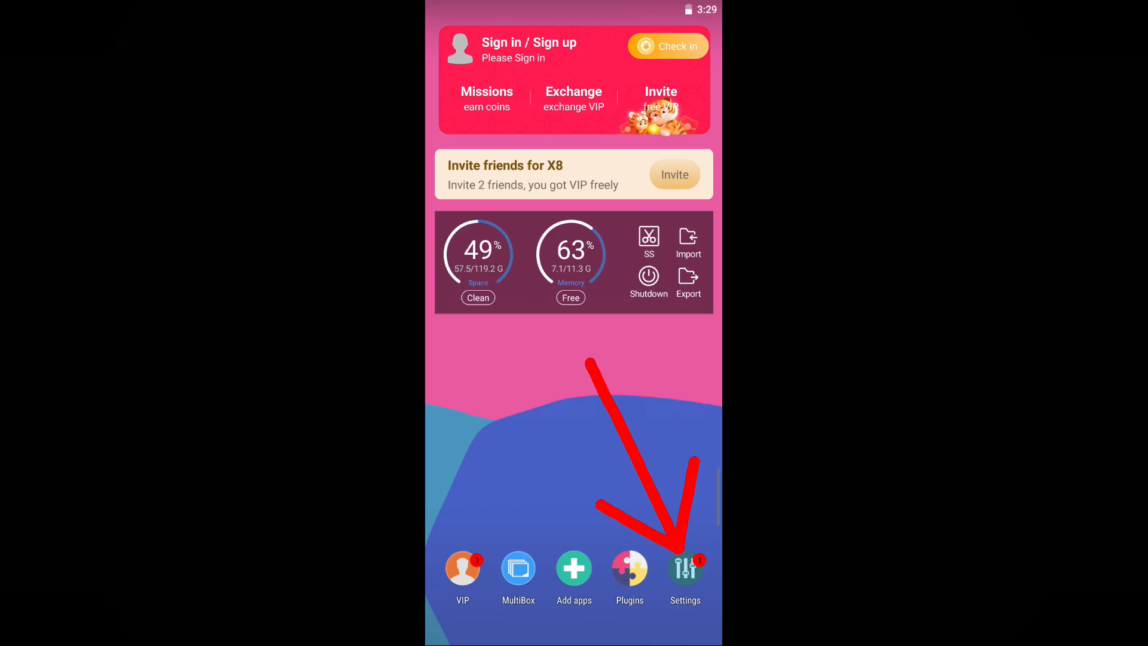
Step: Enable 64bit apps support in sandbox Settings and confirm the restart with OK
{"action": "left_click", "coordinate": [683, 566]}
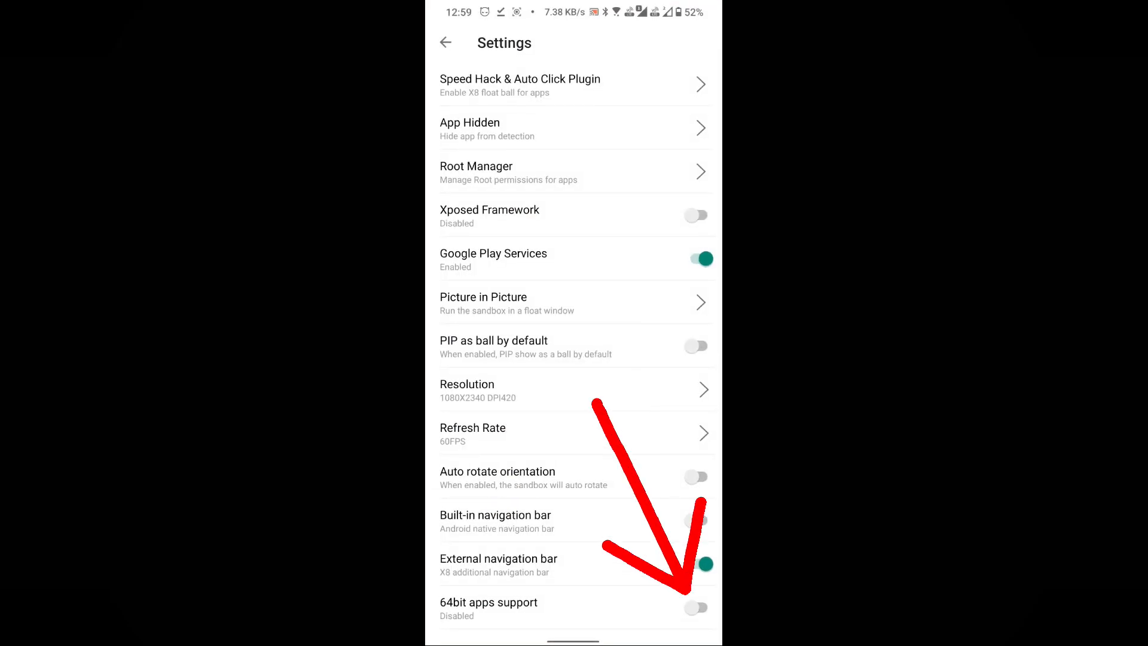
{"action": "left_click", "coordinate": [694, 607]}
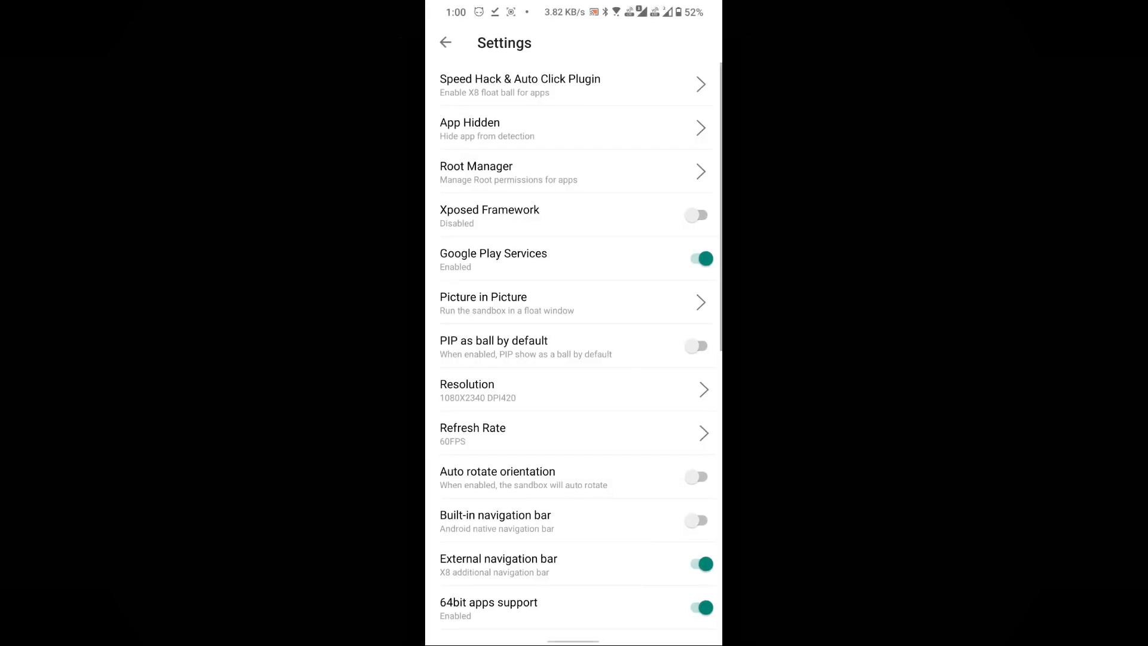
{"action": "scroll", "scroll_direction": "down", "scroll_amount": 3}
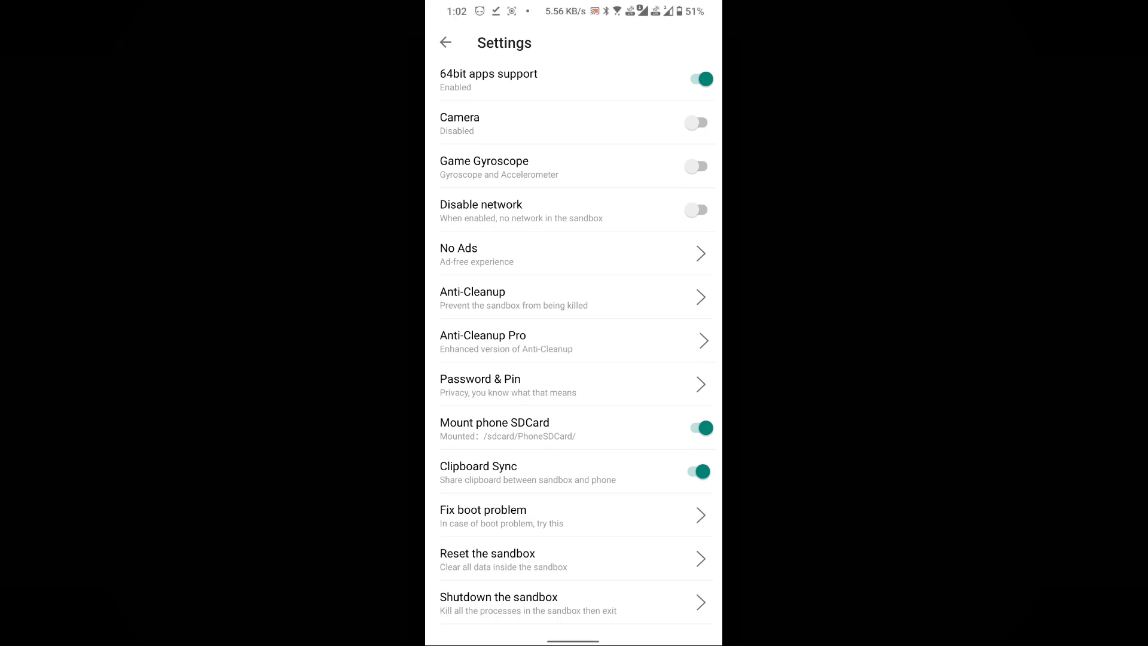
{"action": "left_click", "coordinate": [699, 79]}
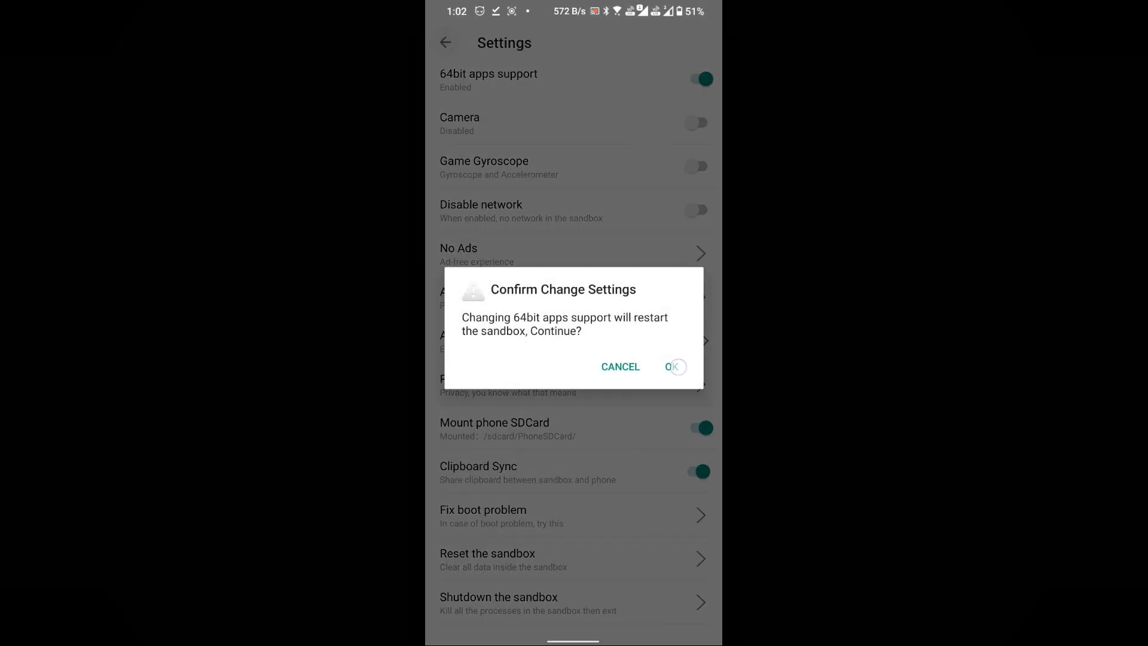
{"action": "left_click", "coordinate": [673, 366]}
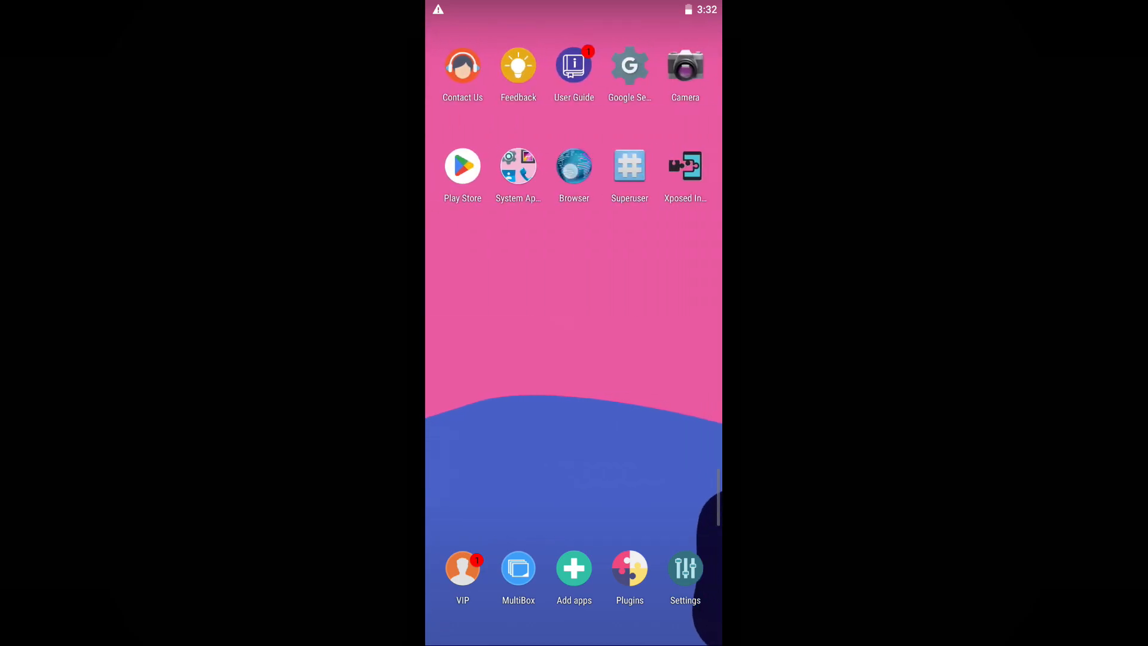
Step: Search 'game guardian' in the sandbox browser and open the Official Downloads result
{"action": "left_click", "coordinate": [574, 165]}
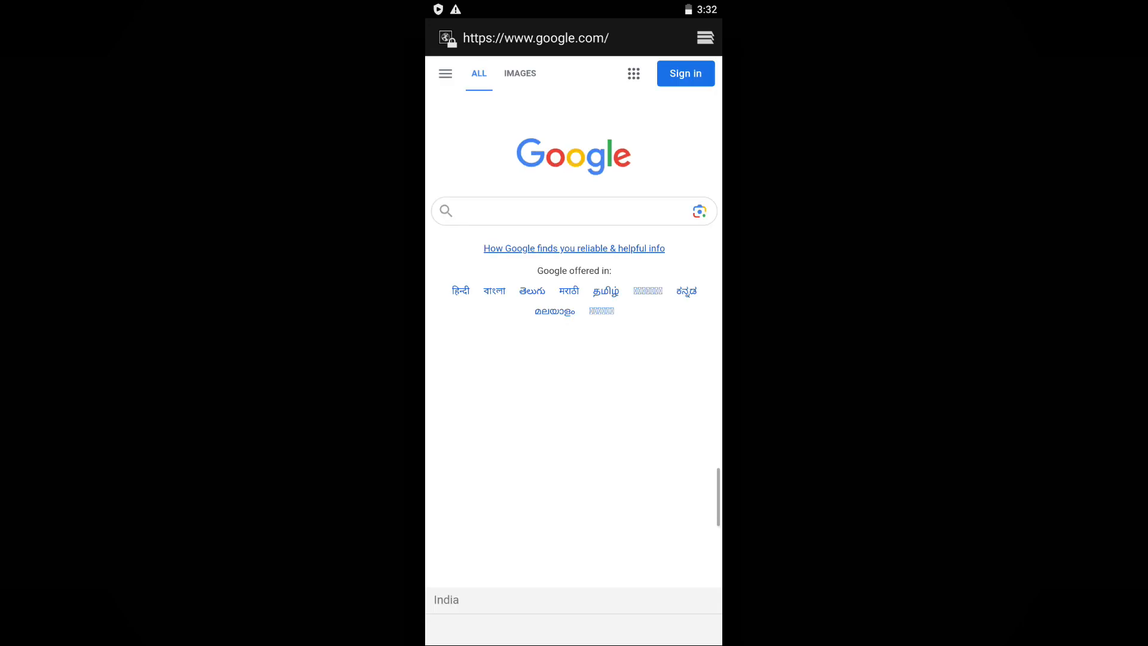
{"action": "left_click", "coordinate": [536, 37]}
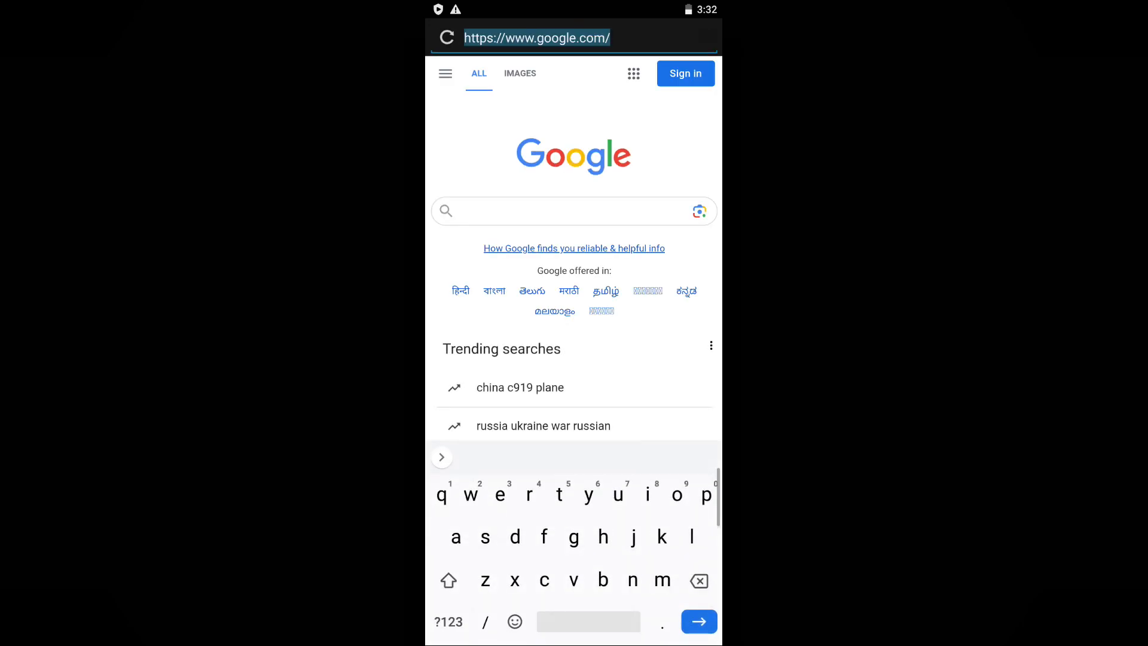
{"action": "type", "text": "game guardian"}
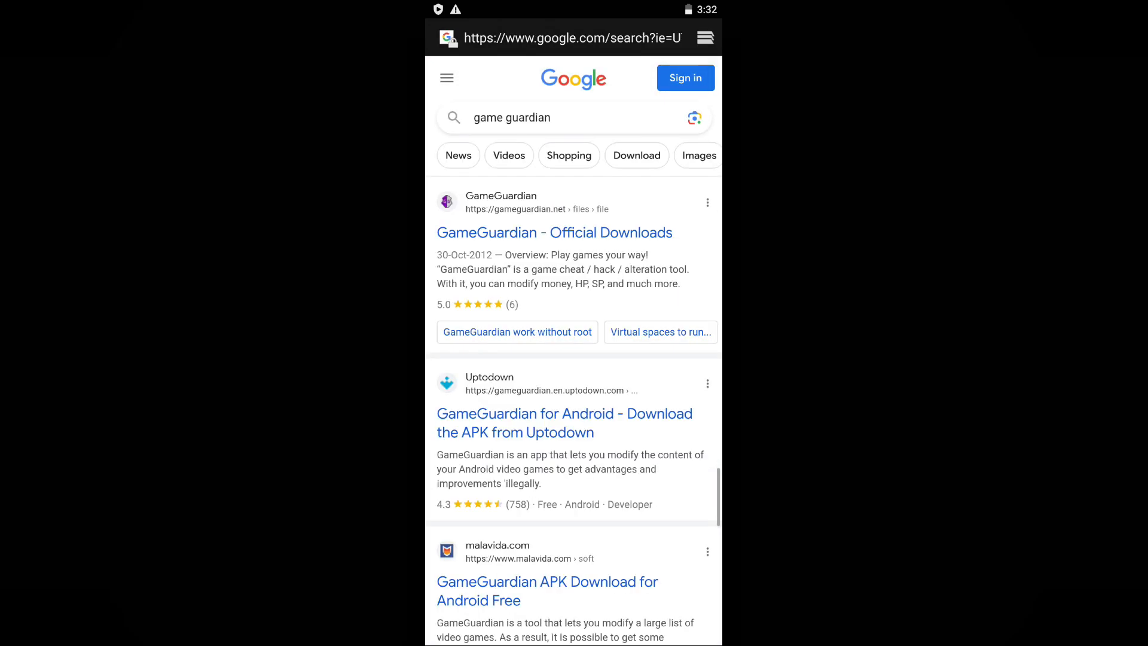
{"action": "left_click", "coordinate": [553, 231]}
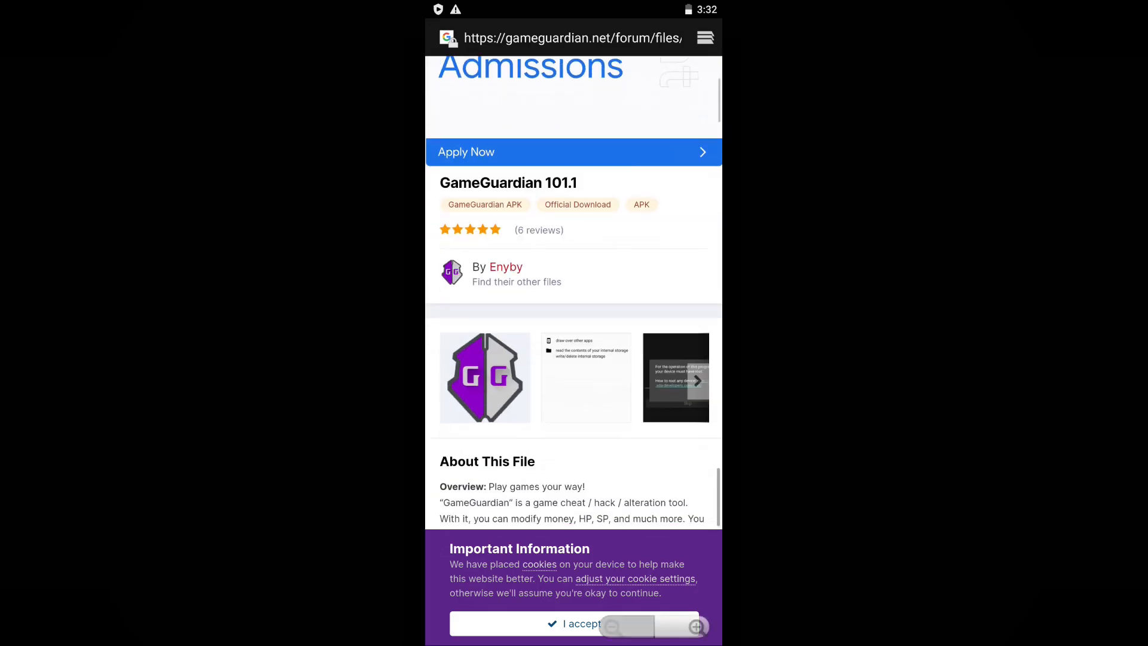
{"action": "scroll", "scroll_direction": "down", "scroll_amount": 3}
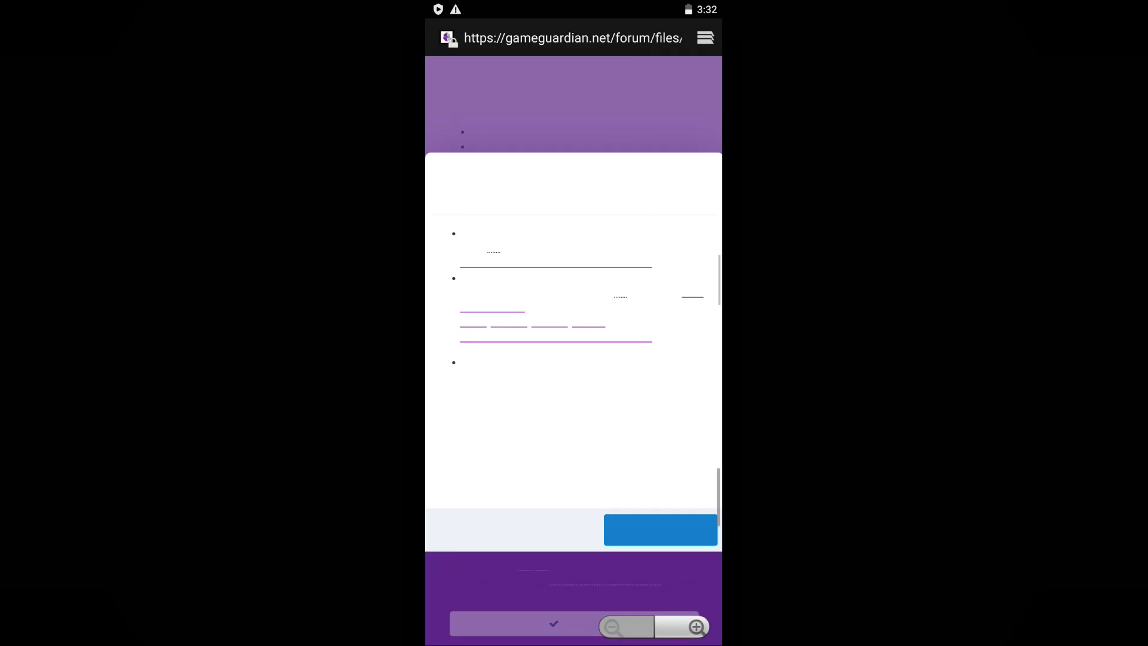
Step: Download GameGuardian.101.1.apk from gameguardian.net
{"action": "left_click", "coordinate": [660, 530]}
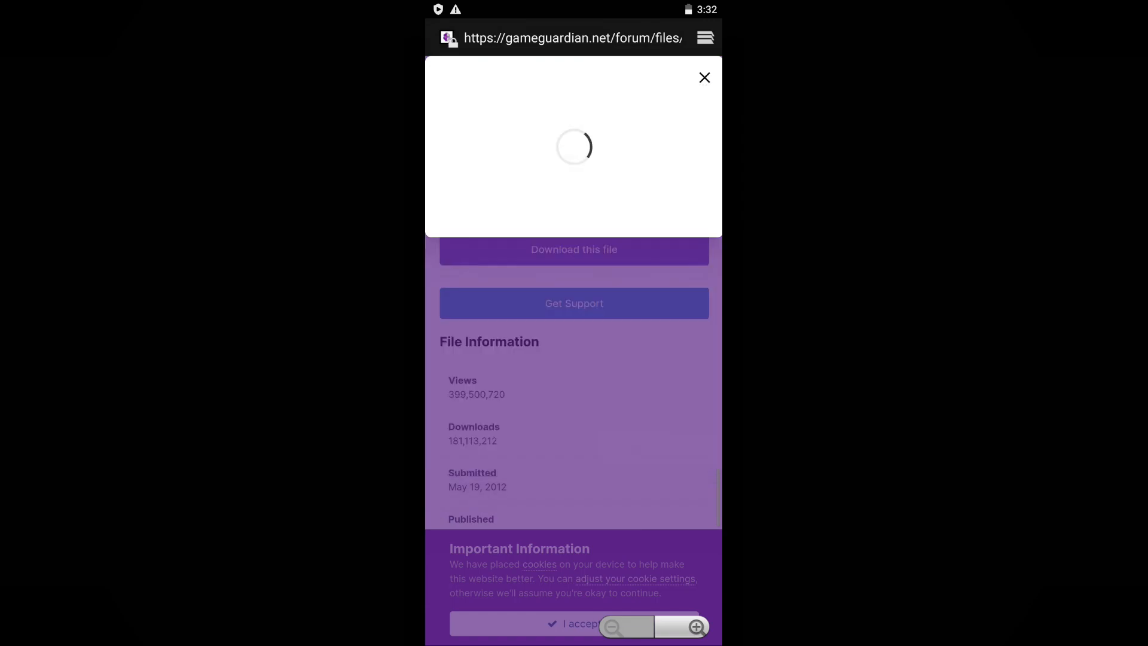
{"action": "left_click", "coordinate": [574, 249]}
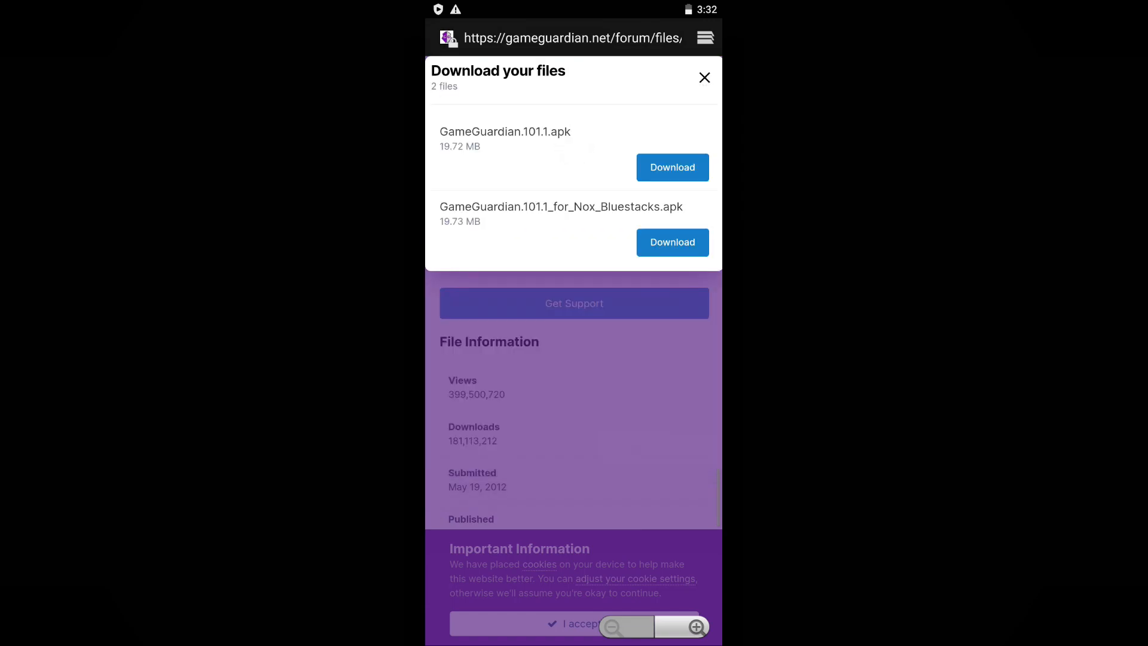
{"action": "left_click", "coordinate": [671, 167]}
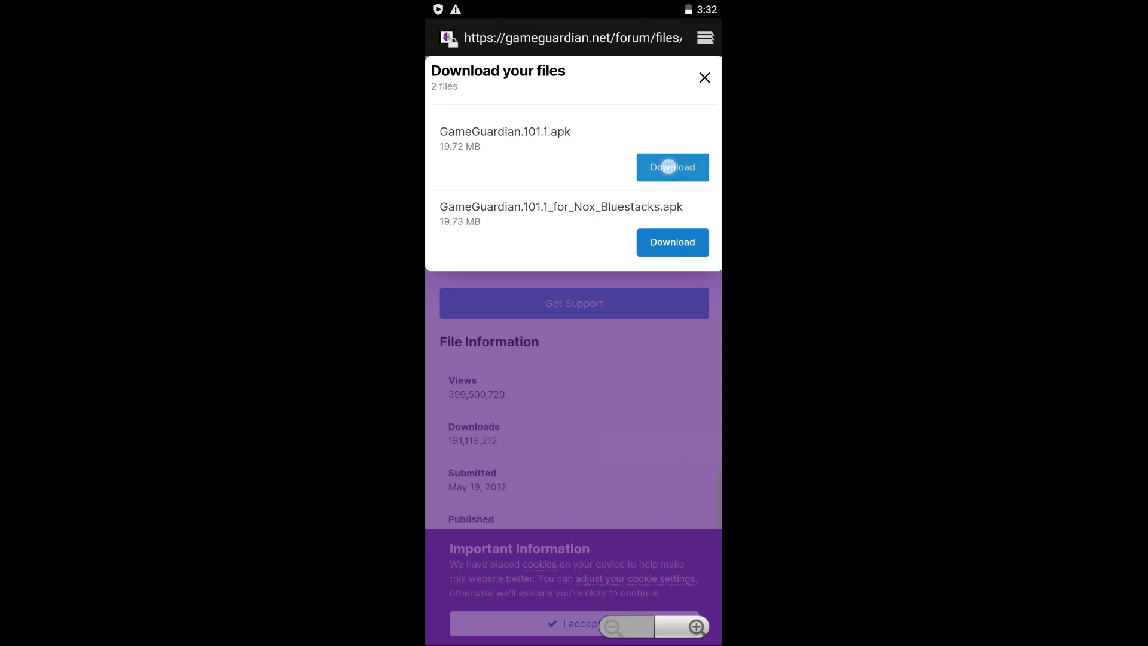
{"action": "left_click", "coordinate": [670, 167]}
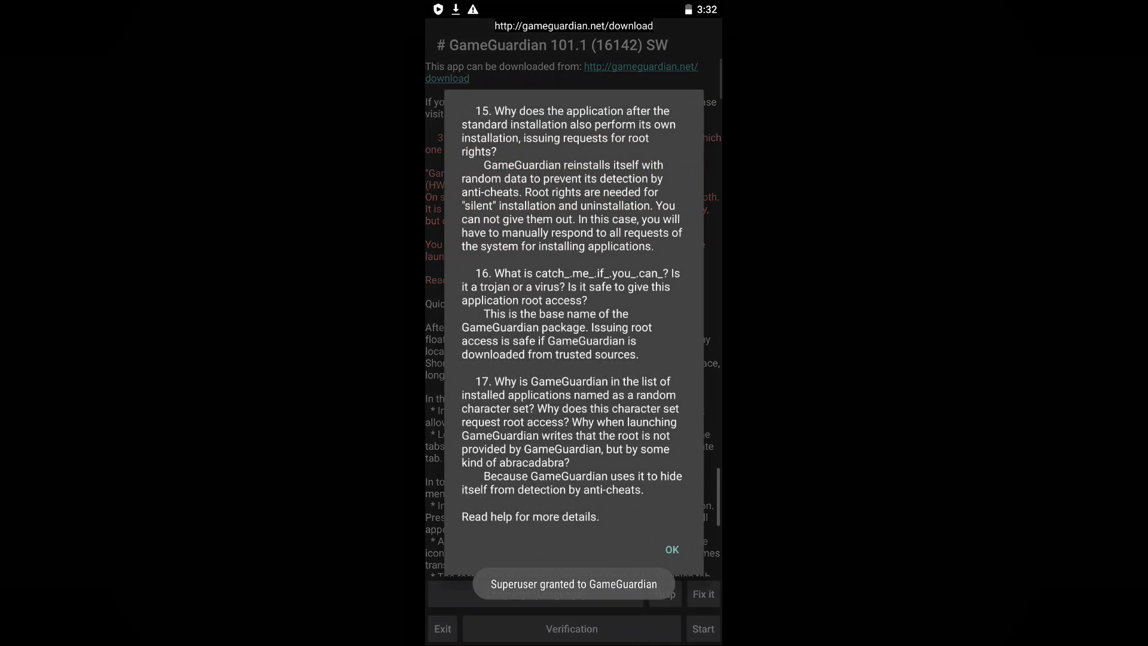
Step: Dismiss GameGuardian's help notes and start its floating icon
{"action": "left_click", "coordinate": [671, 550]}
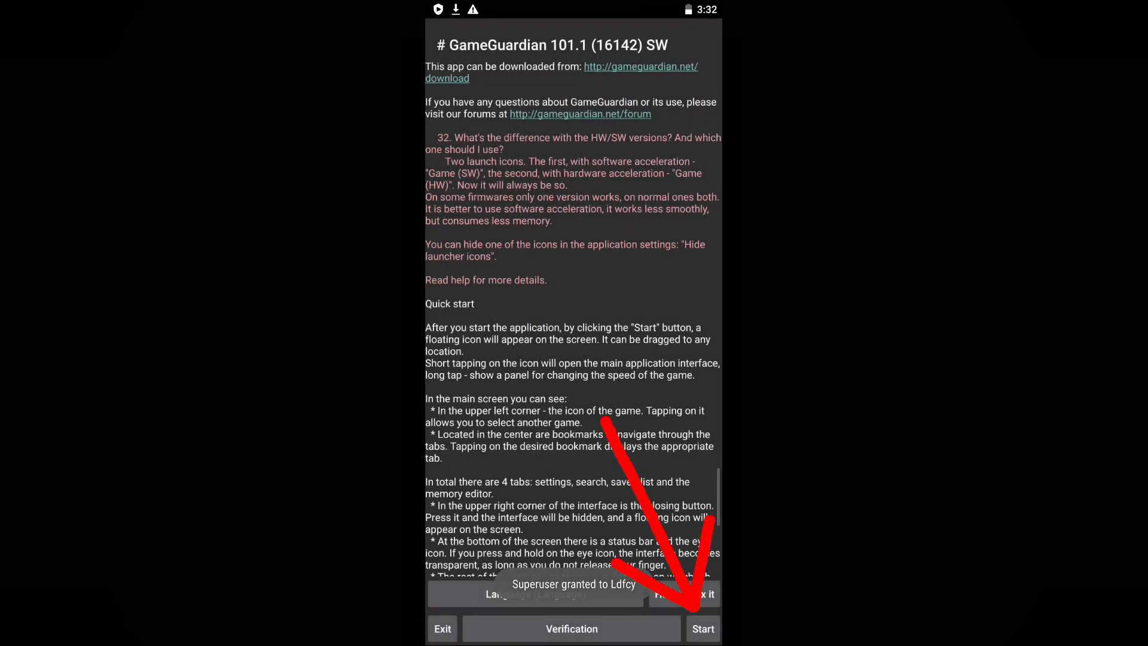
{"action": "left_click", "coordinate": [702, 628]}
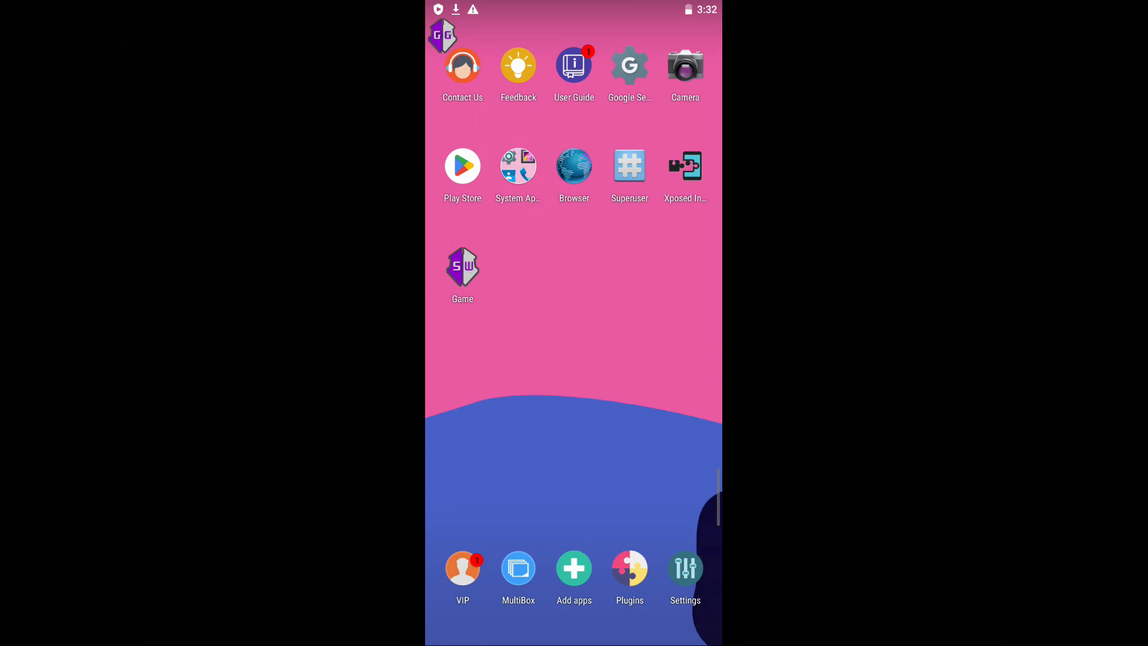
Step: Add Animal Revolt Battle Simulator via Add apps, granting the install permission with GOTO GRANT first
{"action": "left_click", "coordinate": [574, 567]}
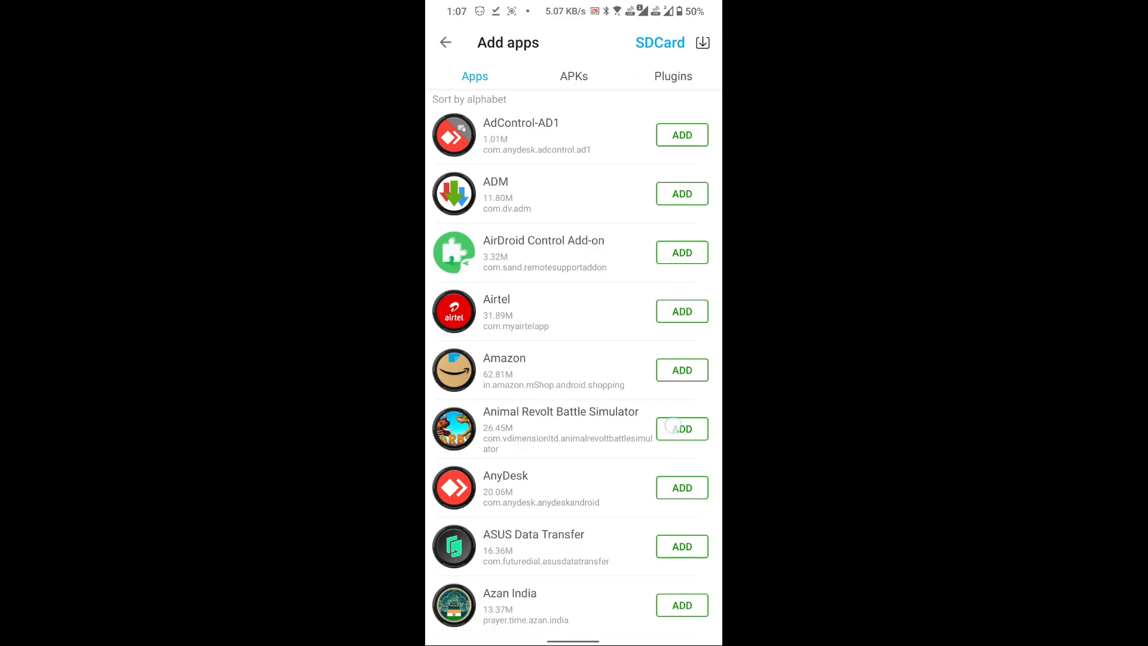
{"action": "left_click", "coordinate": [680, 428]}
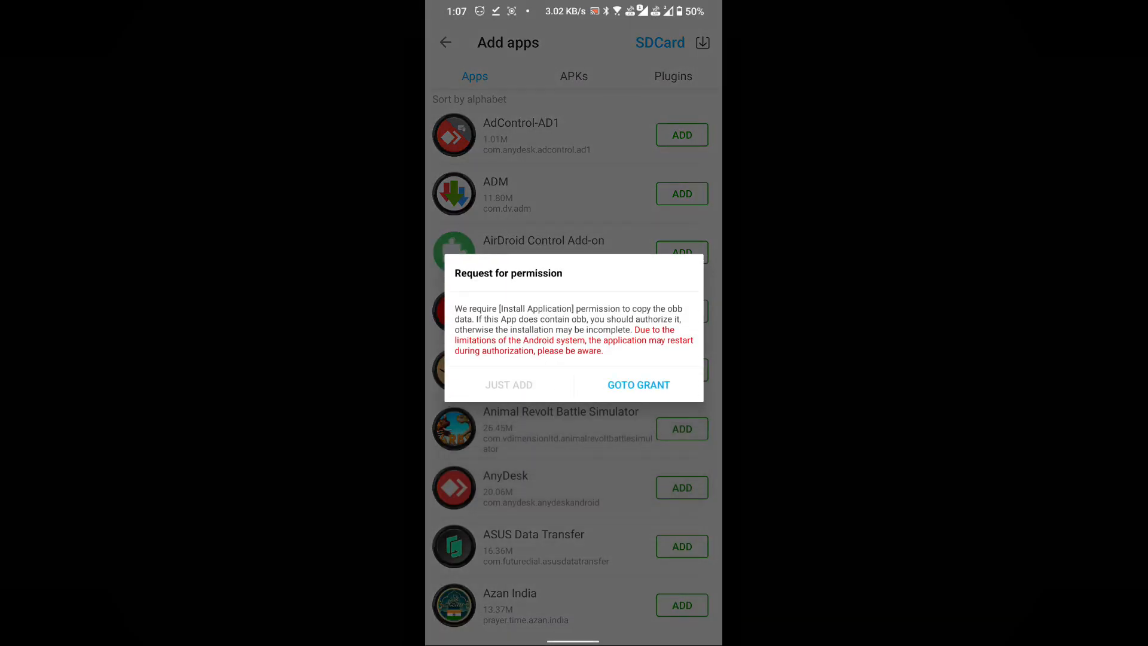
{"action": "left_click", "coordinate": [637, 384]}
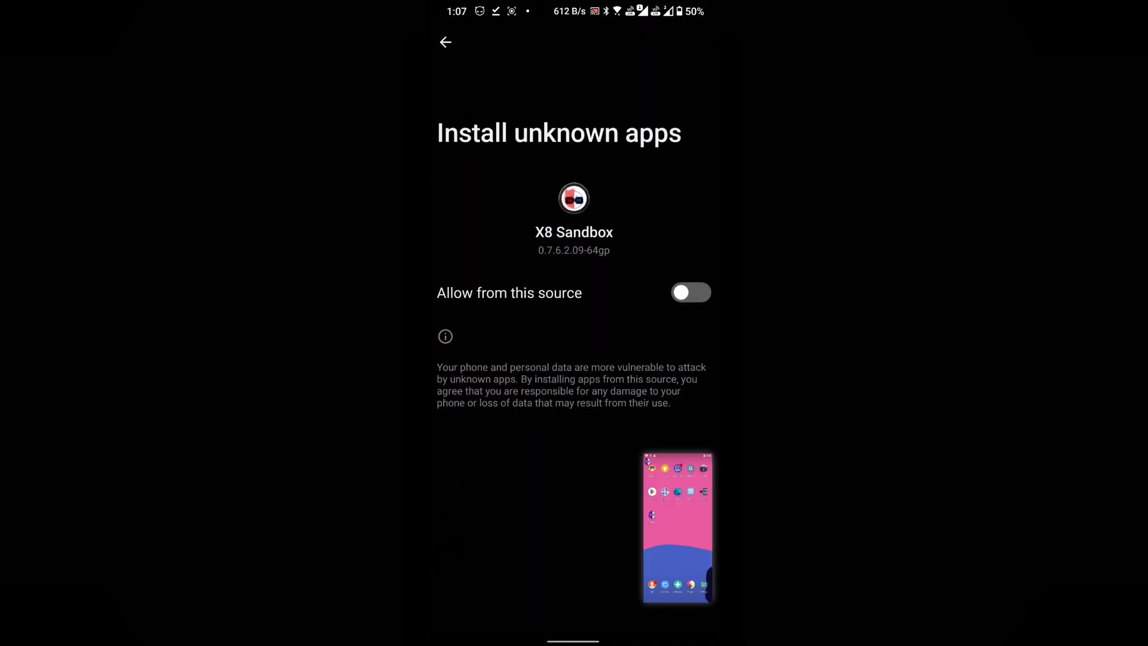
{"action": "left_click", "coordinate": [690, 291]}
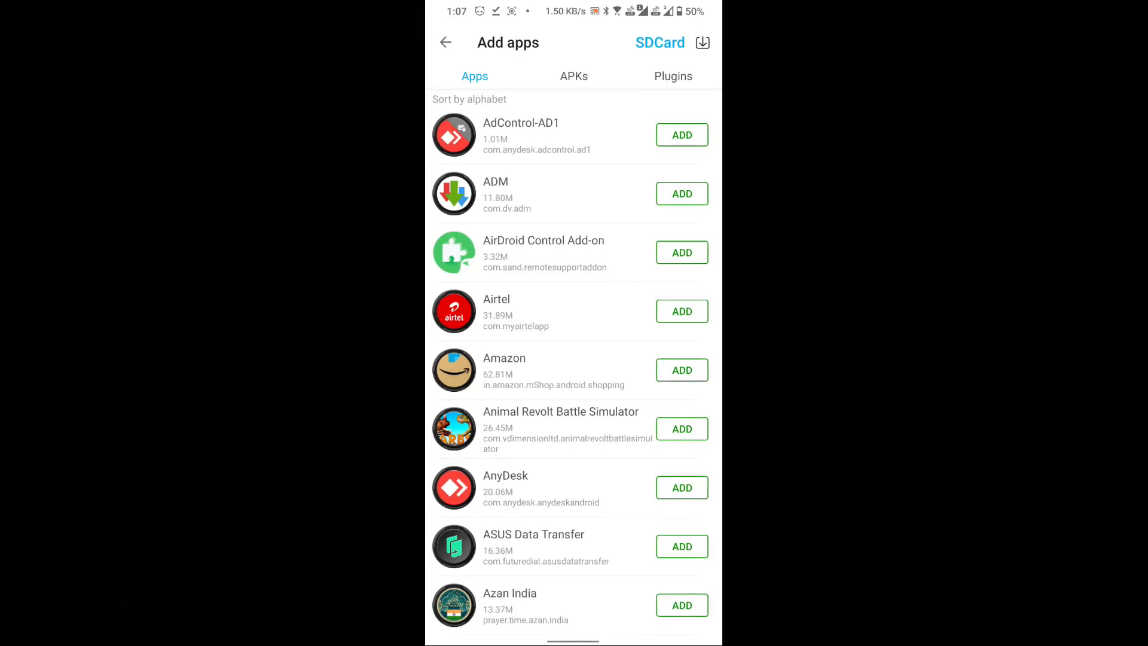
{"action": "left_click", "coordinate": [680, 428]}
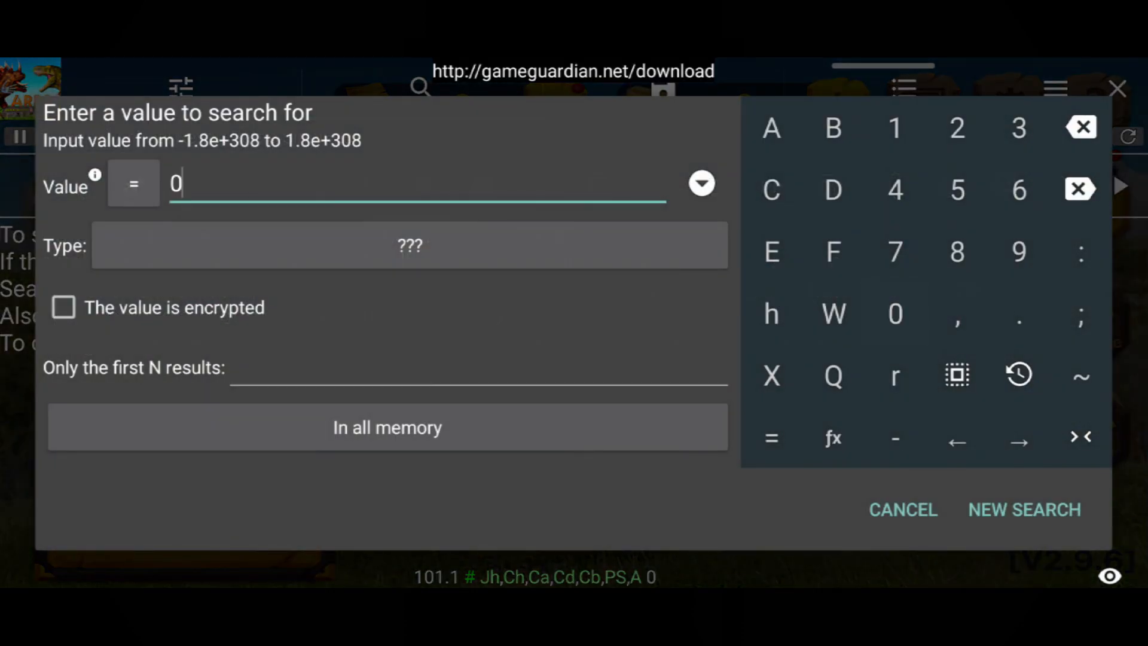
Step: Pick the data type and run the GameGuardian search for value 0
{"action": "left_click", "coordinate": [408, 245]}
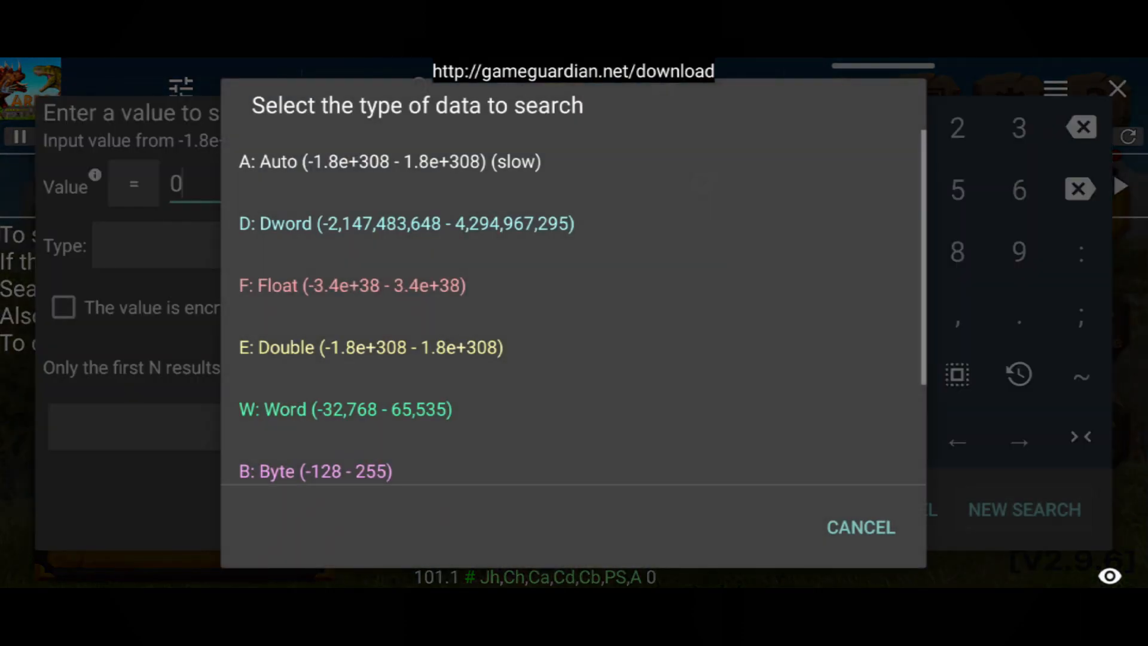
{"action": "left_click", "coordinate": [405, 223]}
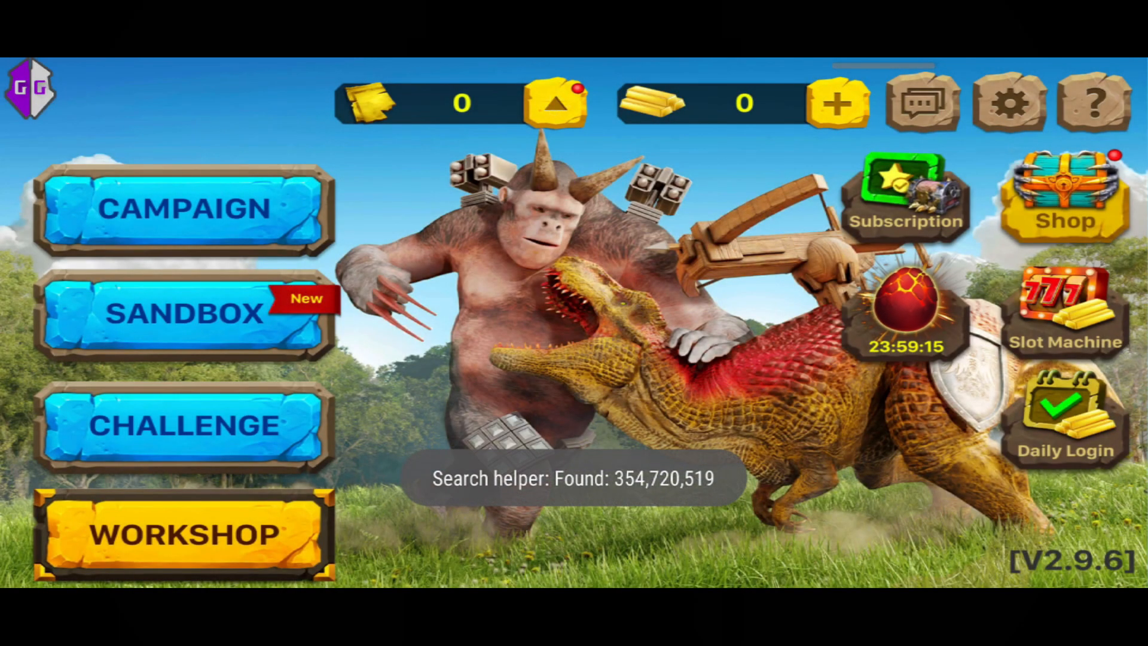
Step: In the game's Shop, watch videos for free gold and show the gold packs with 999 gold
{"action": "left_click", "coordinate": [1065, 193]}
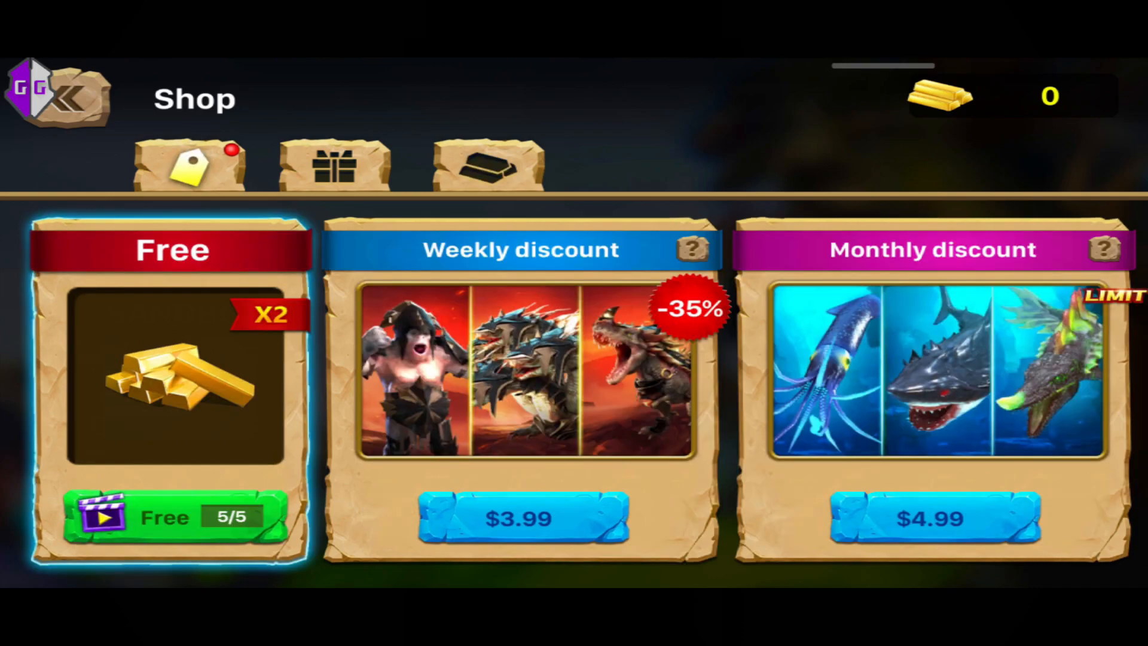
{"action": "left_click", "coordinate": [174, 516]}
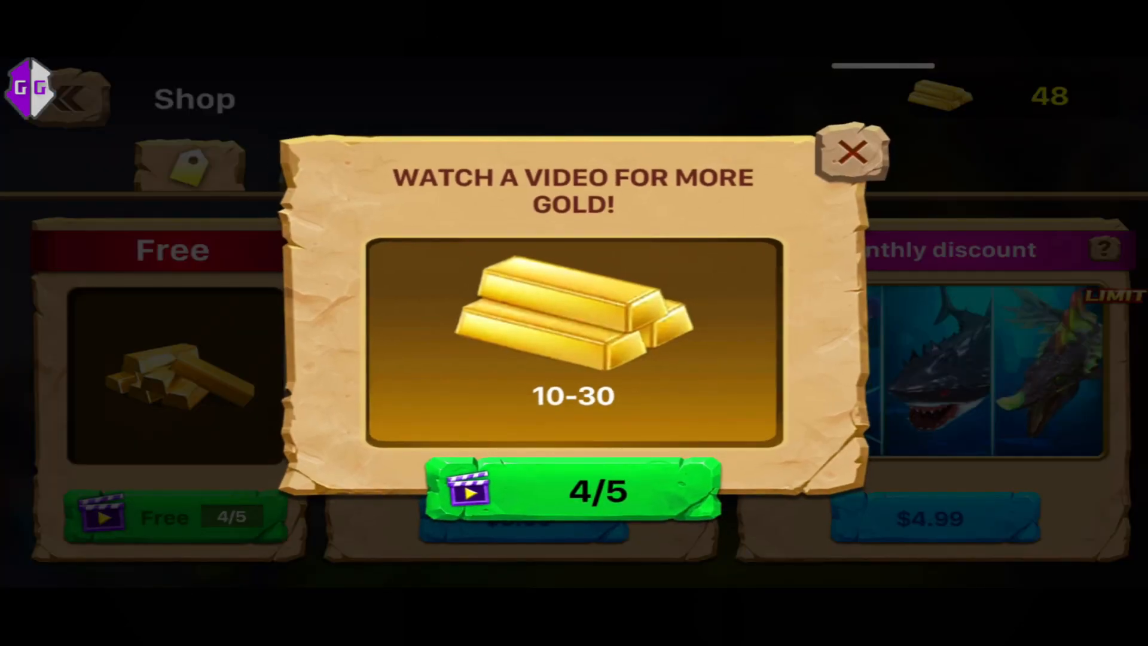
{"action": "left_click", "coordinate": [572, 490]}
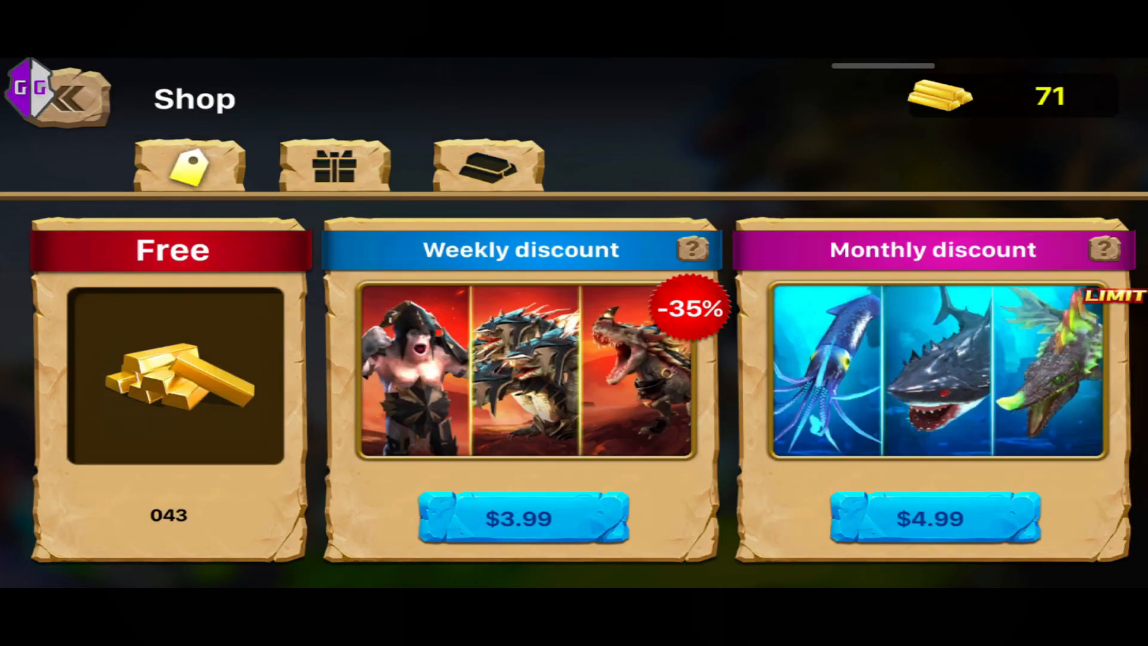
{"action": "left_click", "coordinate": [485, 165]}
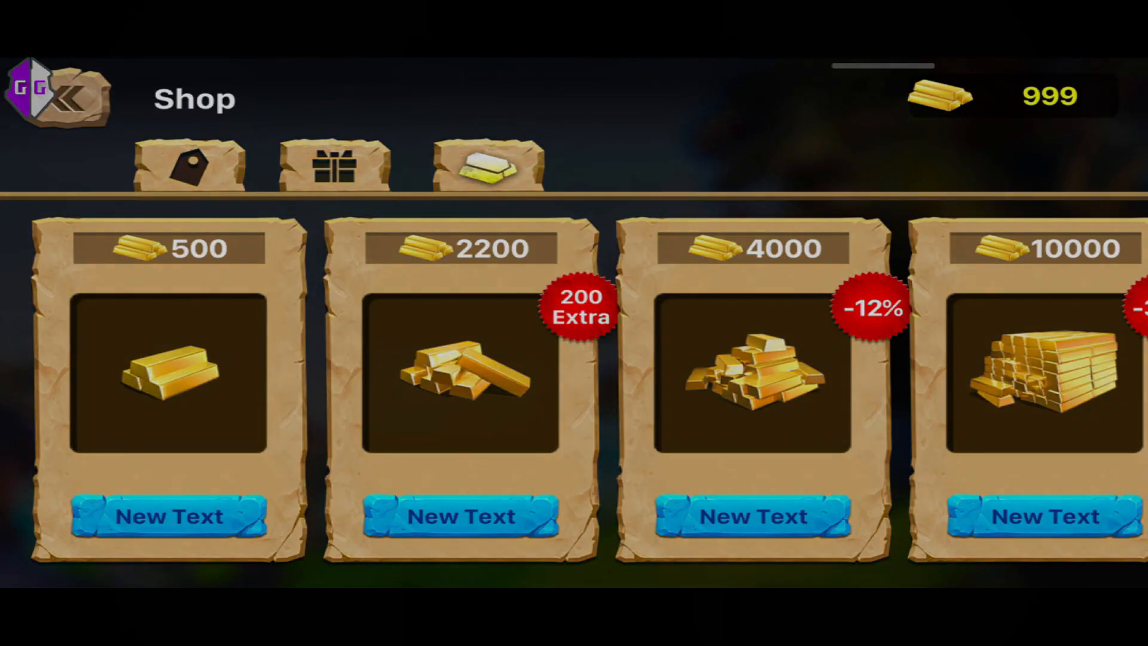